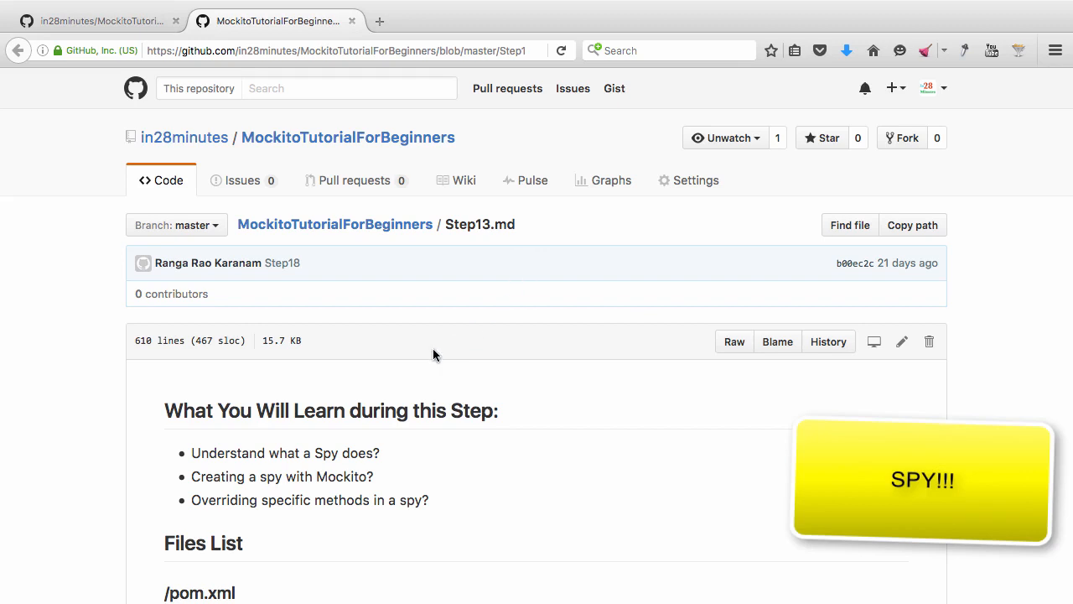
{"action": "mouse_move", "coordinate": [258, 446]}
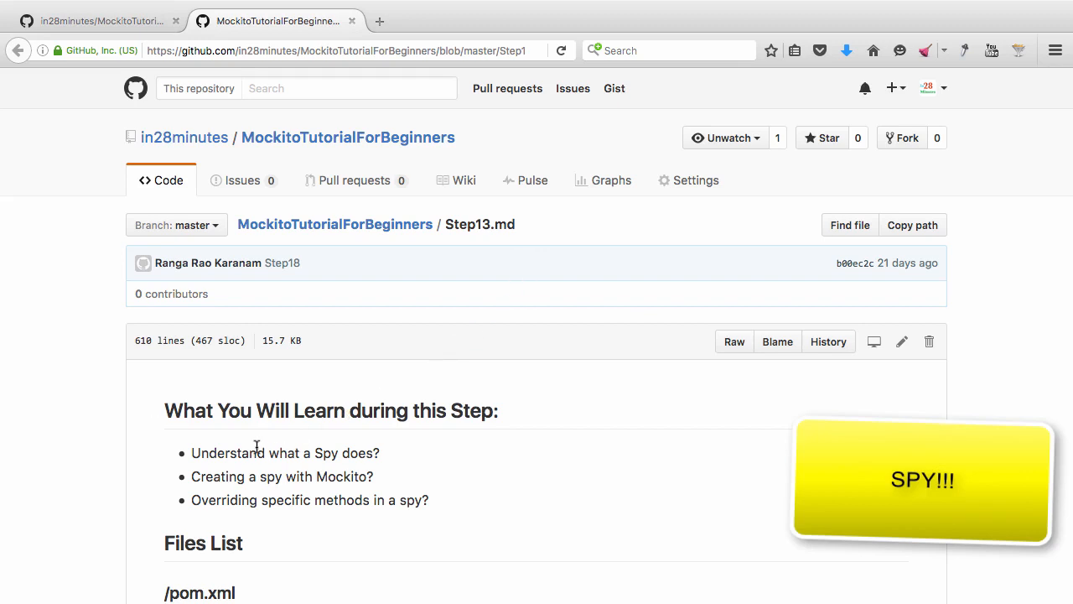
{"action": "mouse_move", "coordinate": [315, 492]}
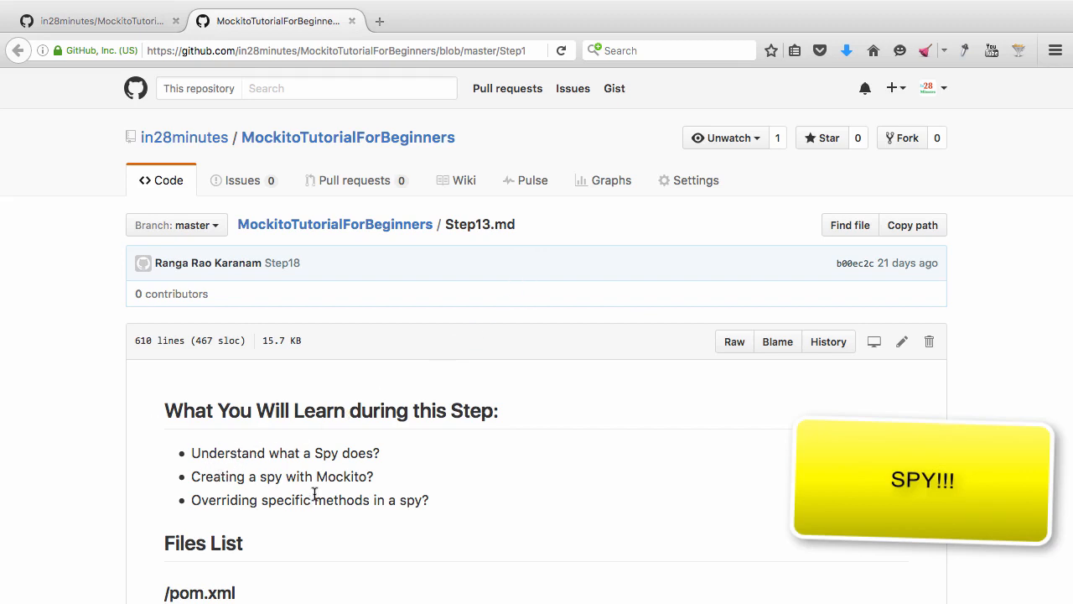
{"action": "mouse_move", "coordinate": [349, 478]}
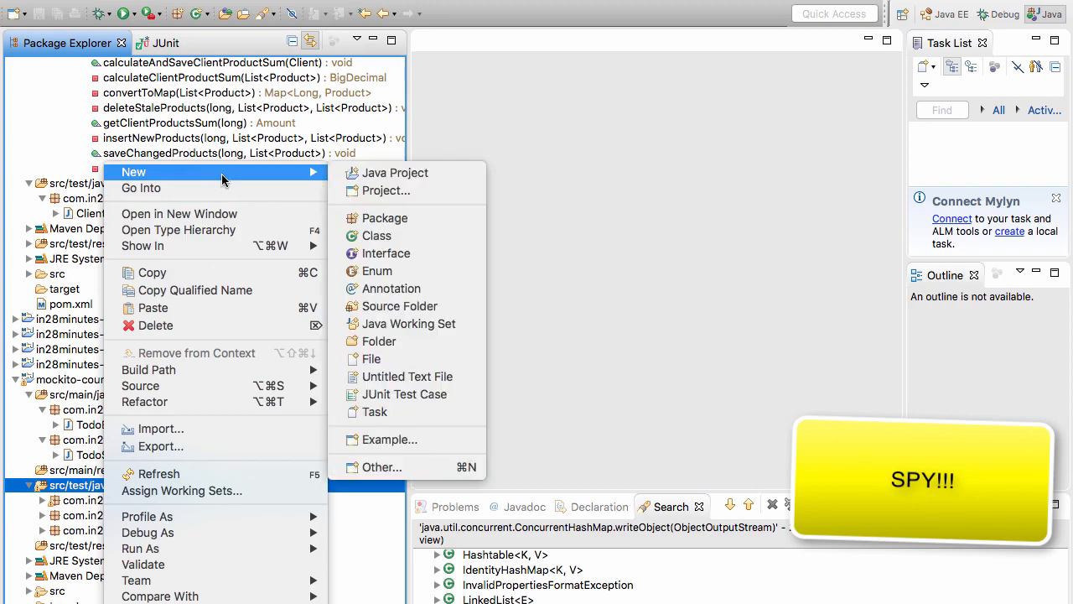
{"action": "mouse_move", "coordinate": [422, 394]}
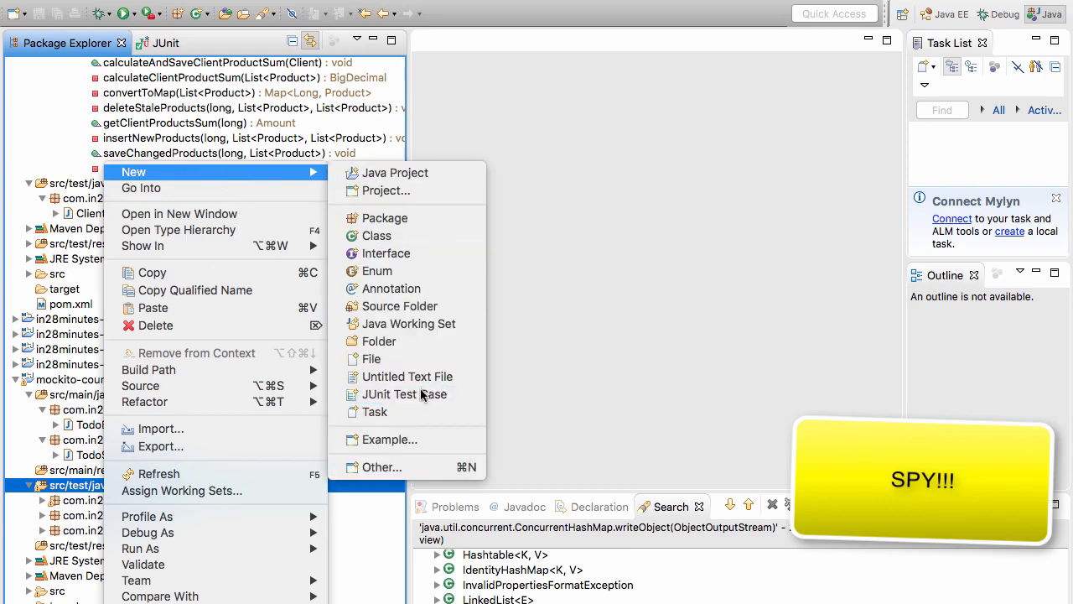
Create the JUnit test case SpyTest in package com.in28minutes.mockito under src/test/java.
{"action": "left_click", "coordinate": [404, 394]}
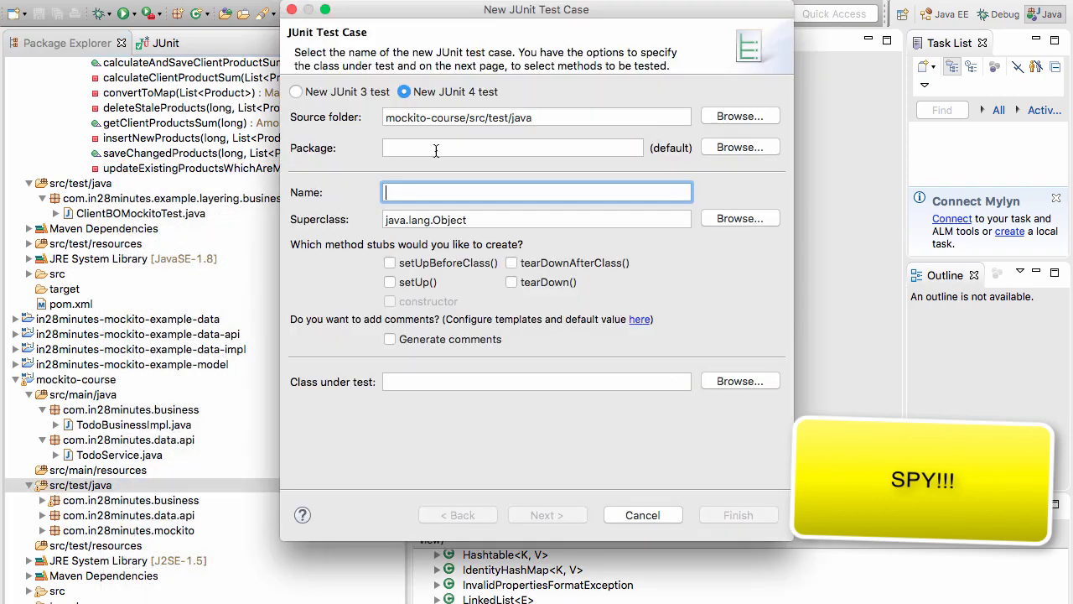
{"action": "type", "text": "com.in"}
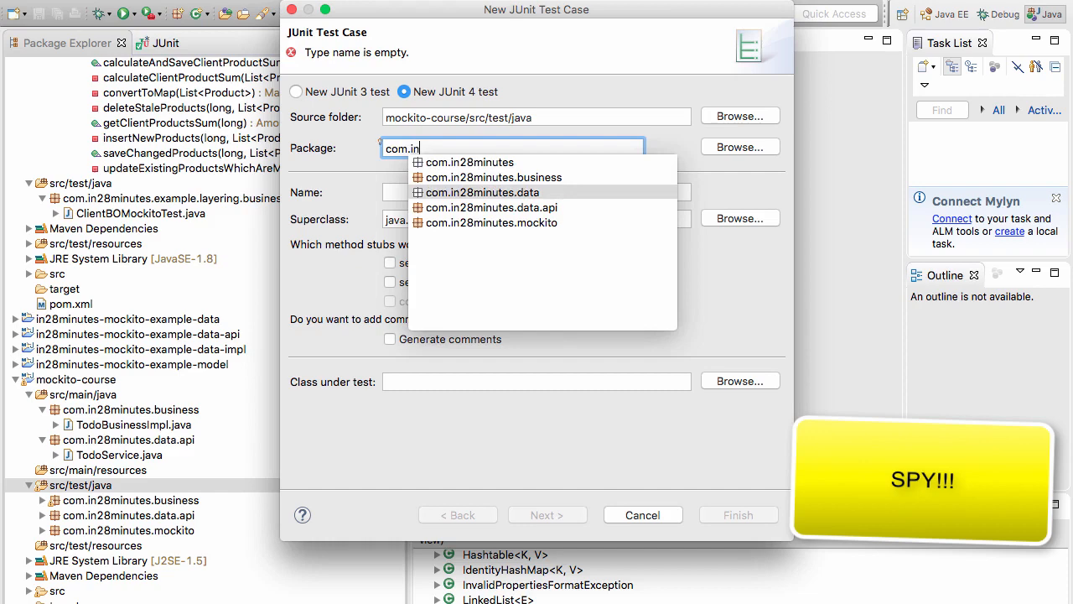
{"action": "left_click", "coordinate": [491, 221]}
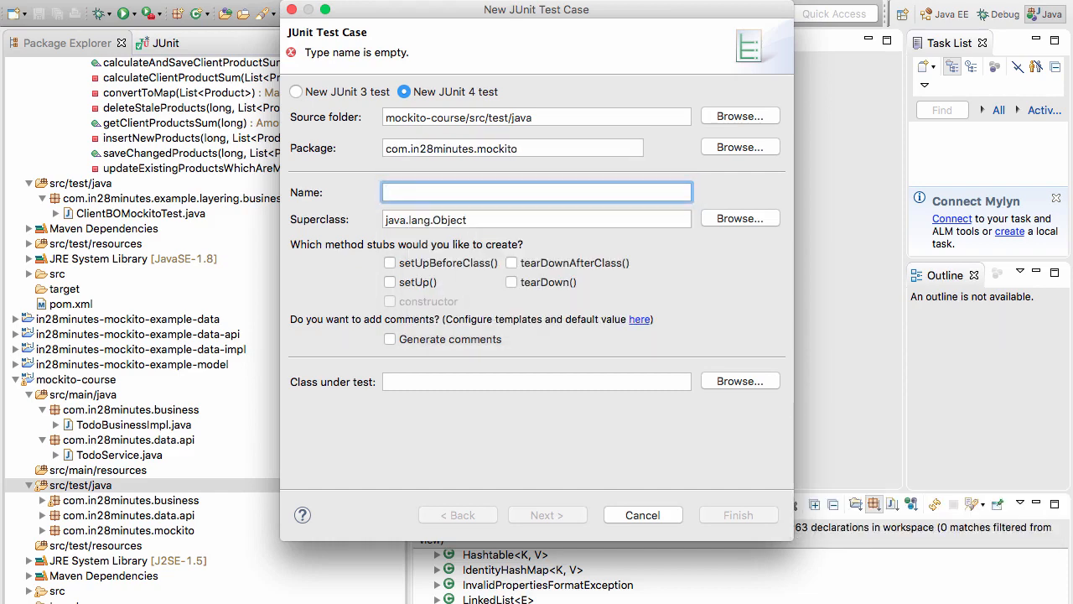
{"action": "type", "text": "SpyTest"}
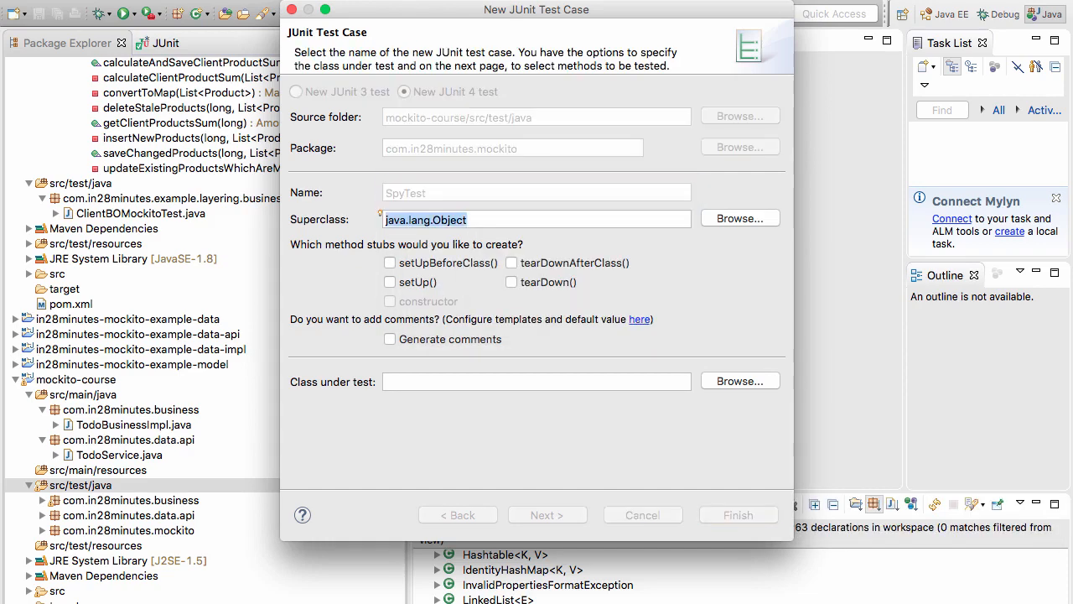
{"action": "left_click", "coordinate": [737, 513]}
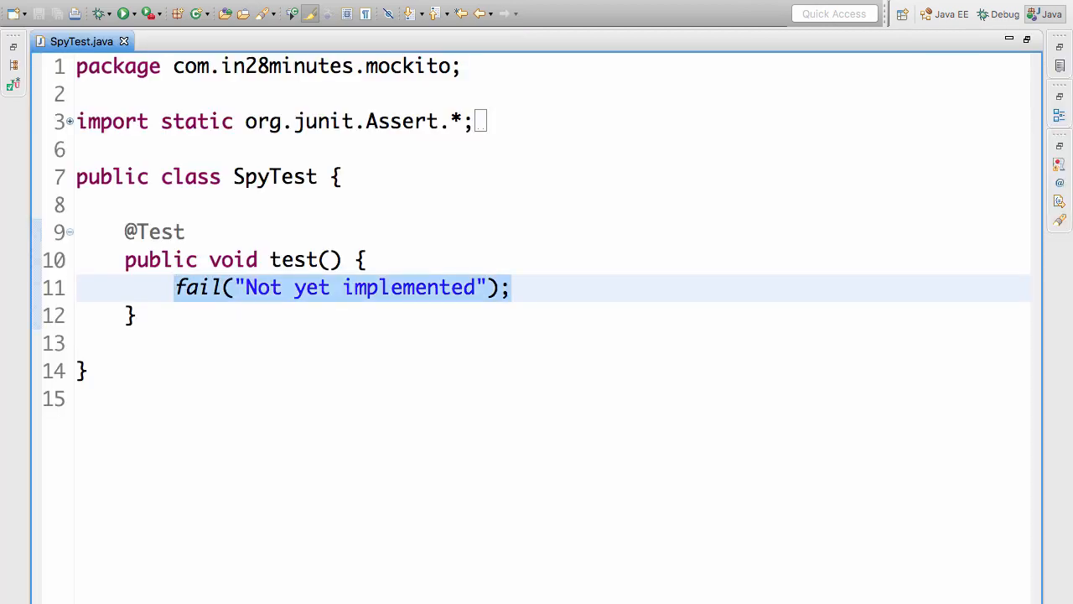
Write List arrayListMock = mock(ArrayList.class); with a '//mocks return default value' comment.
{"action": "type", "text": "mock()"}
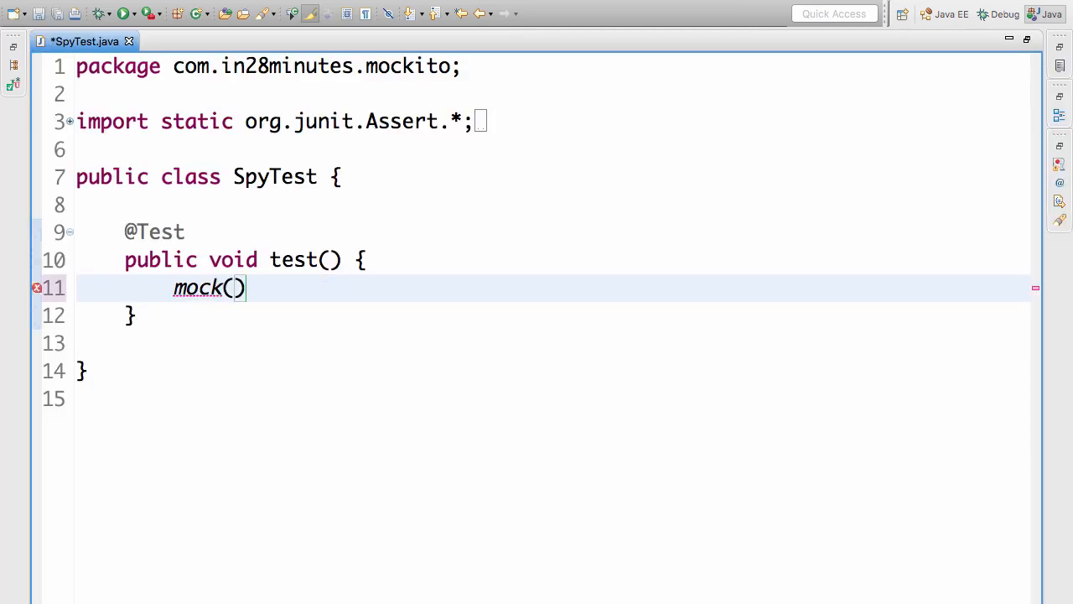
{"action": "type", "text": "ArrayList"}
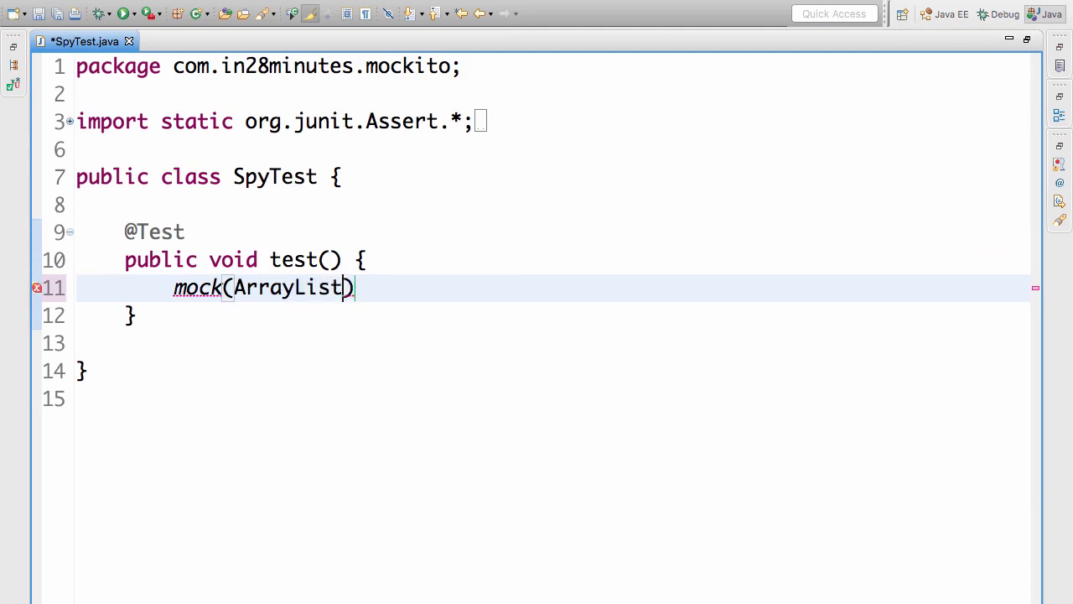
{"action": "type", "text": "<E>.class"}
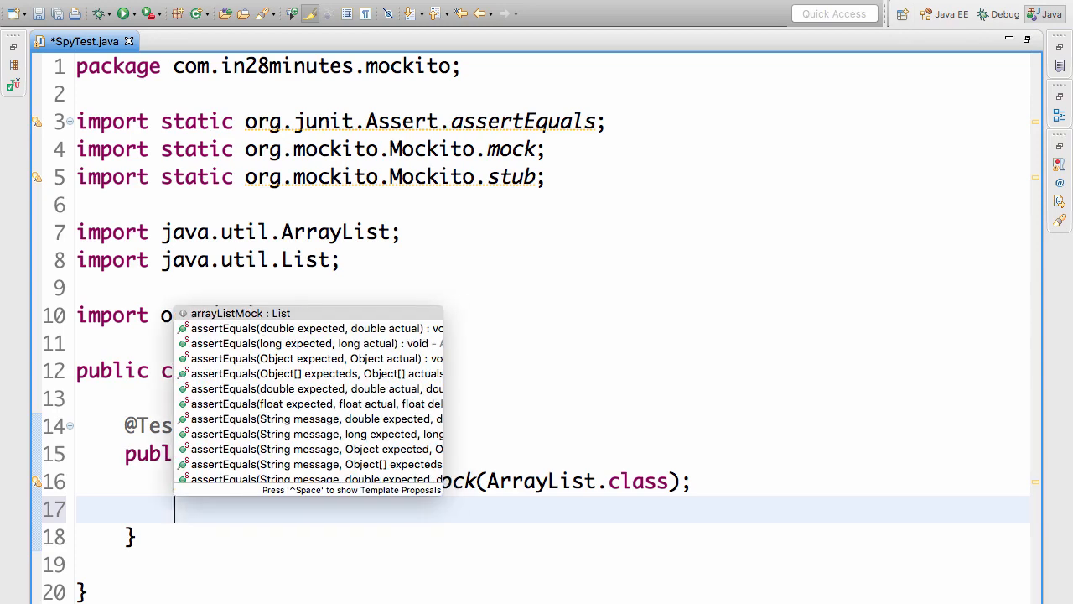
{"action": "type", "text": "//m"}
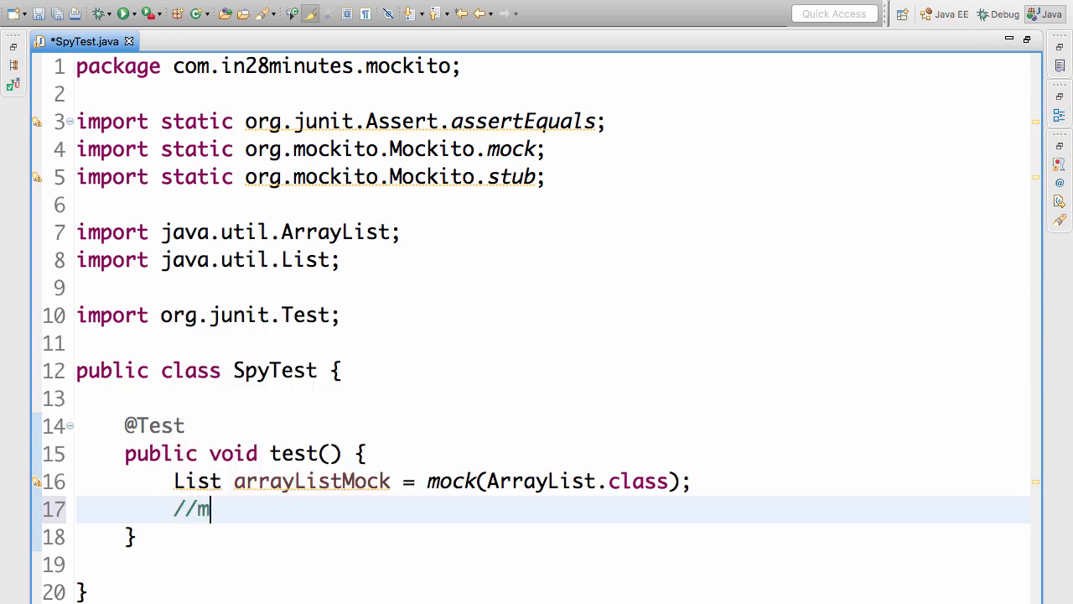
{"action": "type", "text": "ocks return defau"}
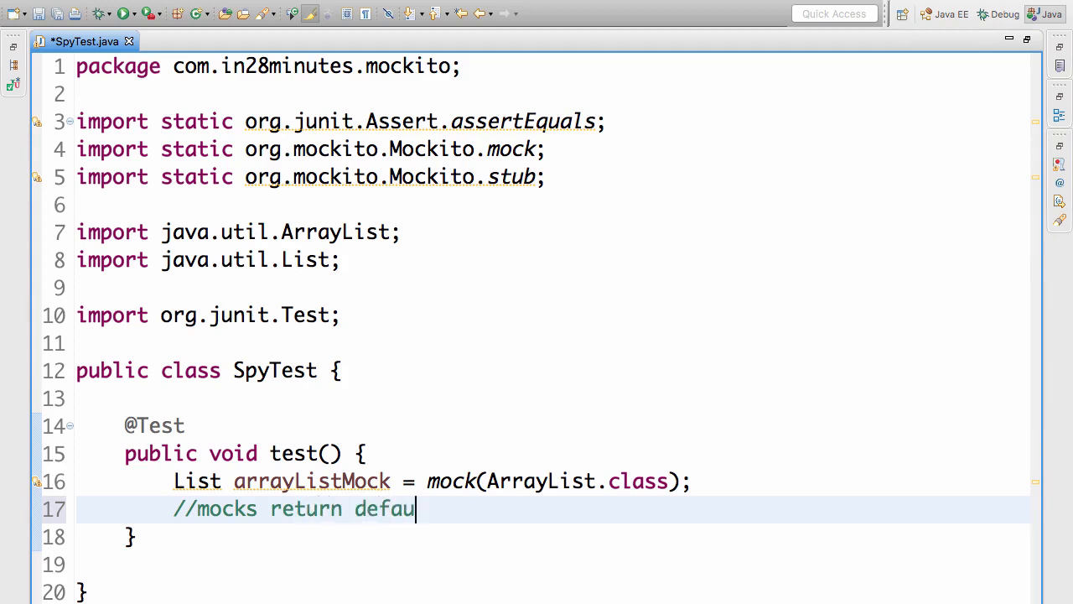
{"action": "type", "text": "lt value"}
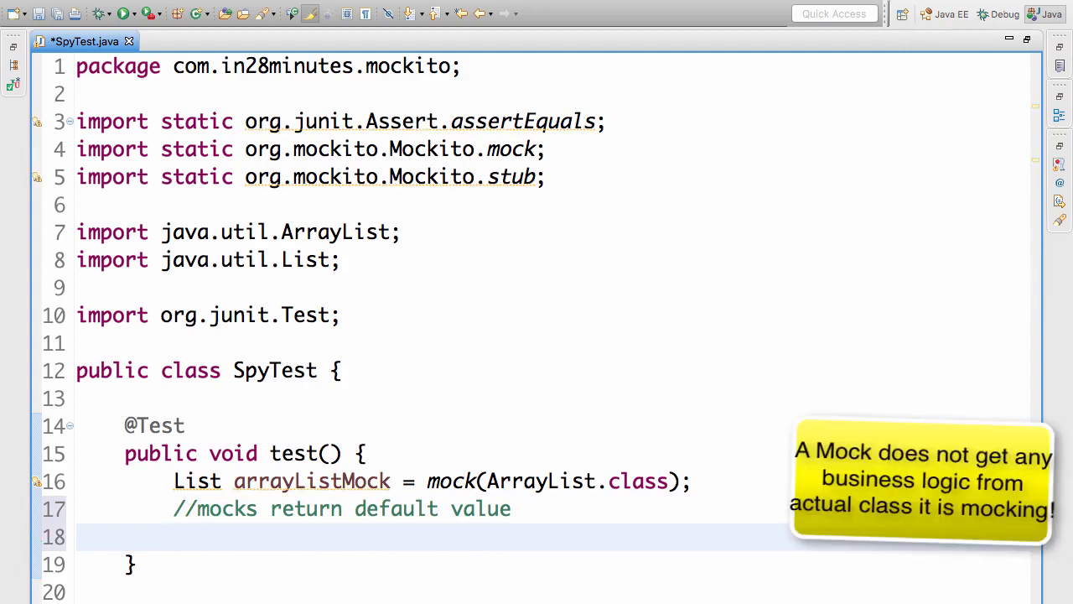
Stub arrayListMock.size() to return 5 with stub(...).toReturn(5).
{"action": "type", "text": "stub(arrayListMock"}
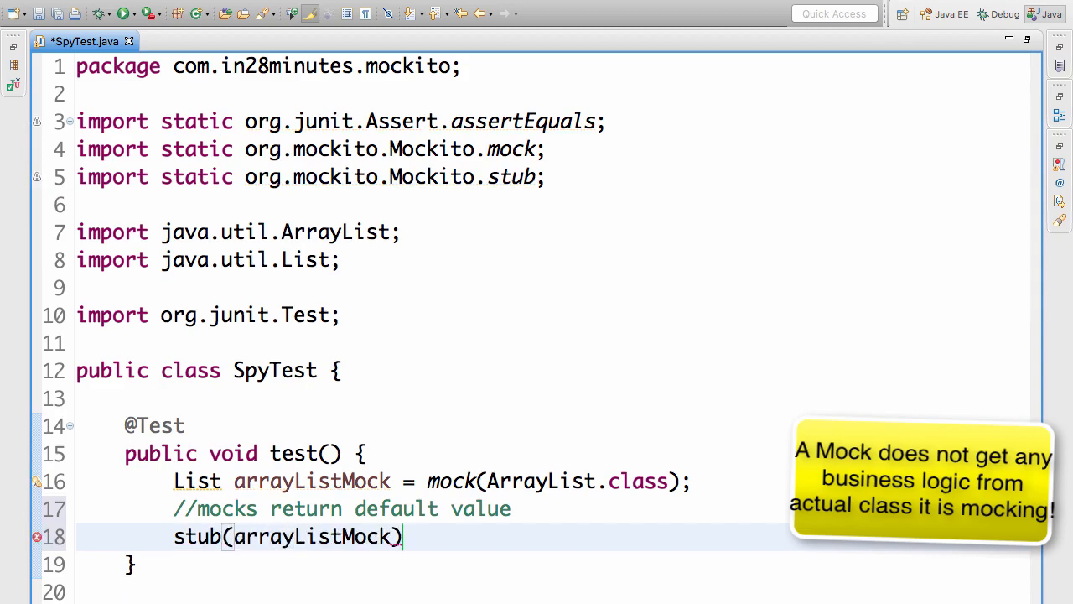
{"action": "type", "text": ".toReturn(value)"}
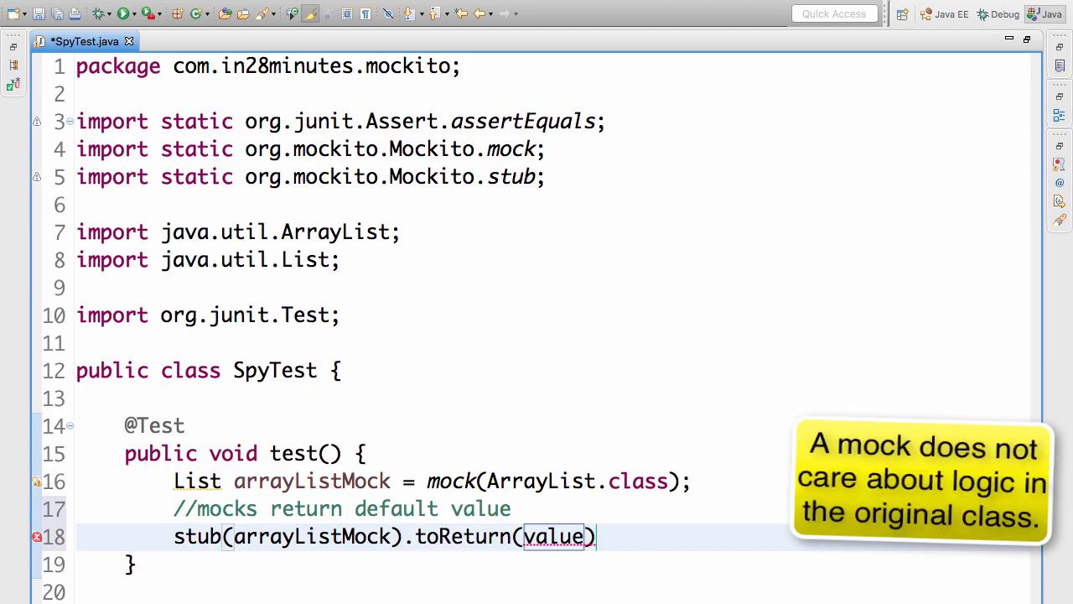
{"action": "type", "text": ".size()"}
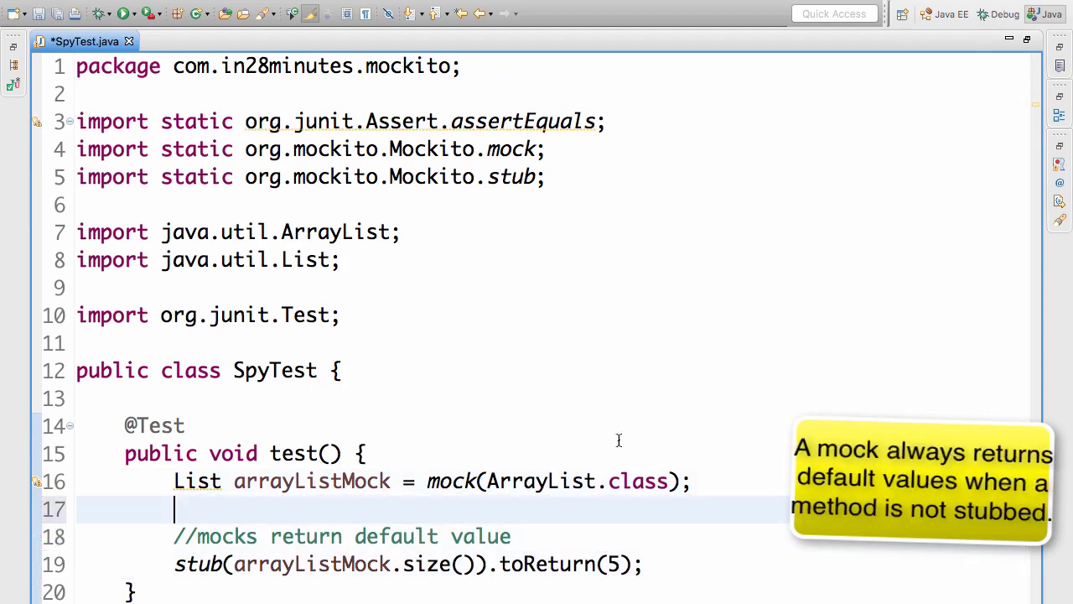
Assert size() is 0 before the stub and 5 after it with assertEquals calls.
{"action": "type", "text": "asswertEquals(0, arrayListMock"}
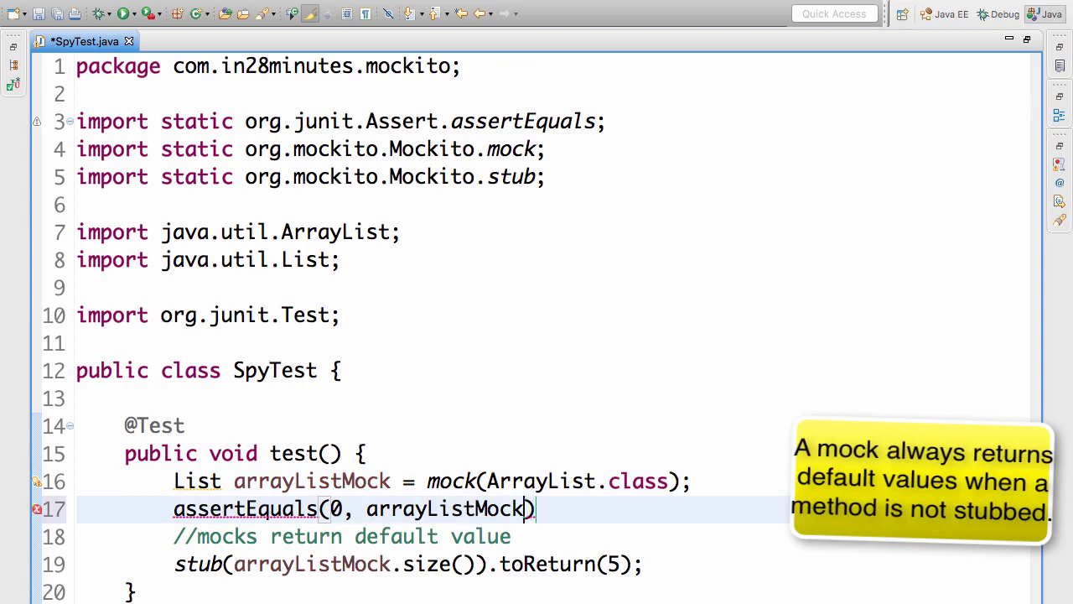
{"action": "type", "text": ".size("}
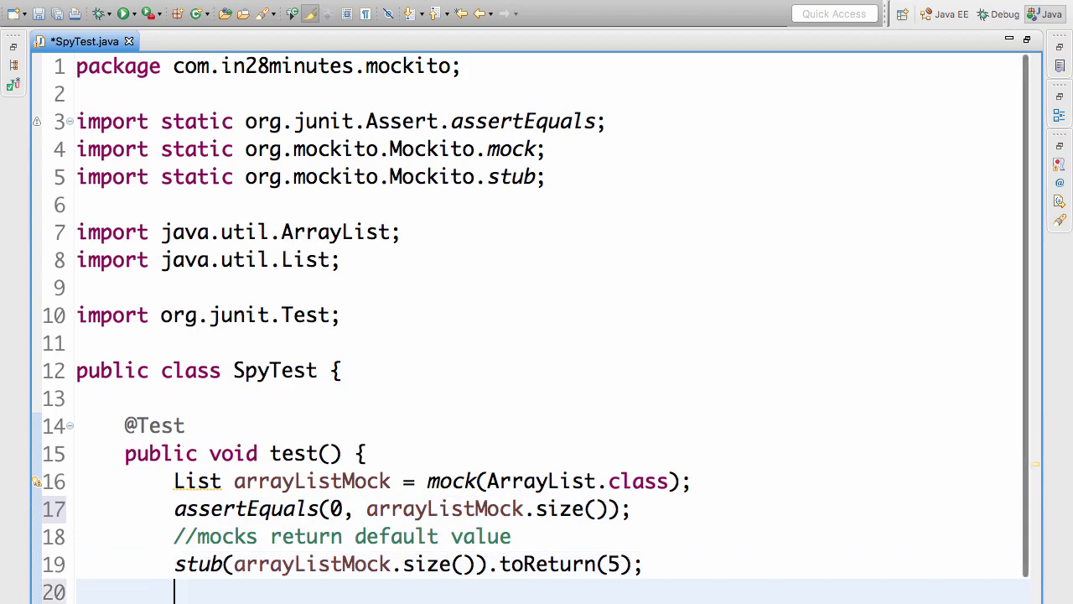
{"action": "type", "text": "assertEquals(0, arrayListMock.size());"}
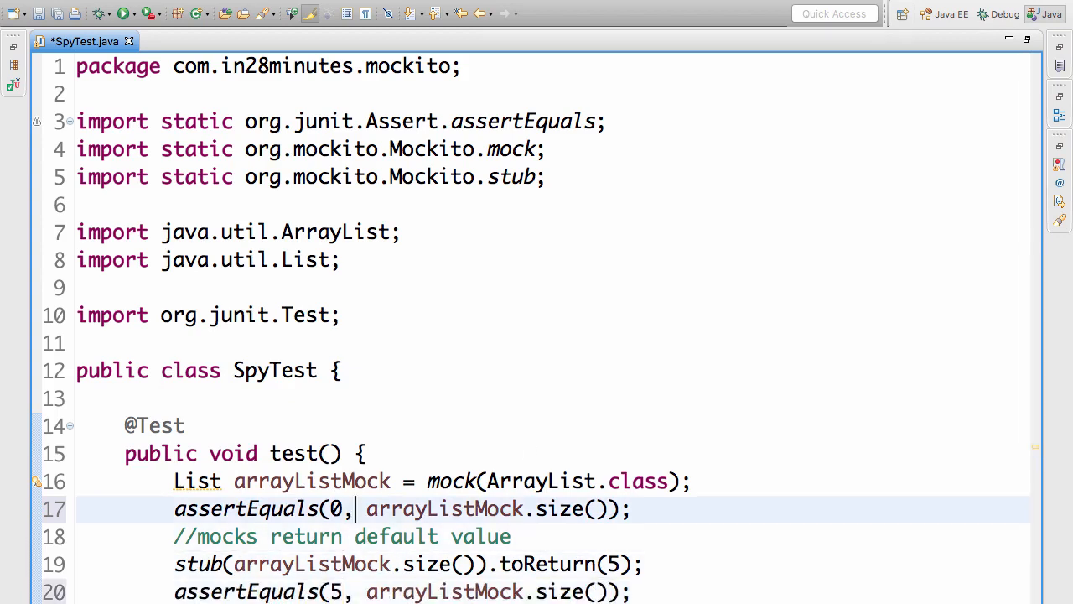
{"action": "key", "text": "BackSpace"}
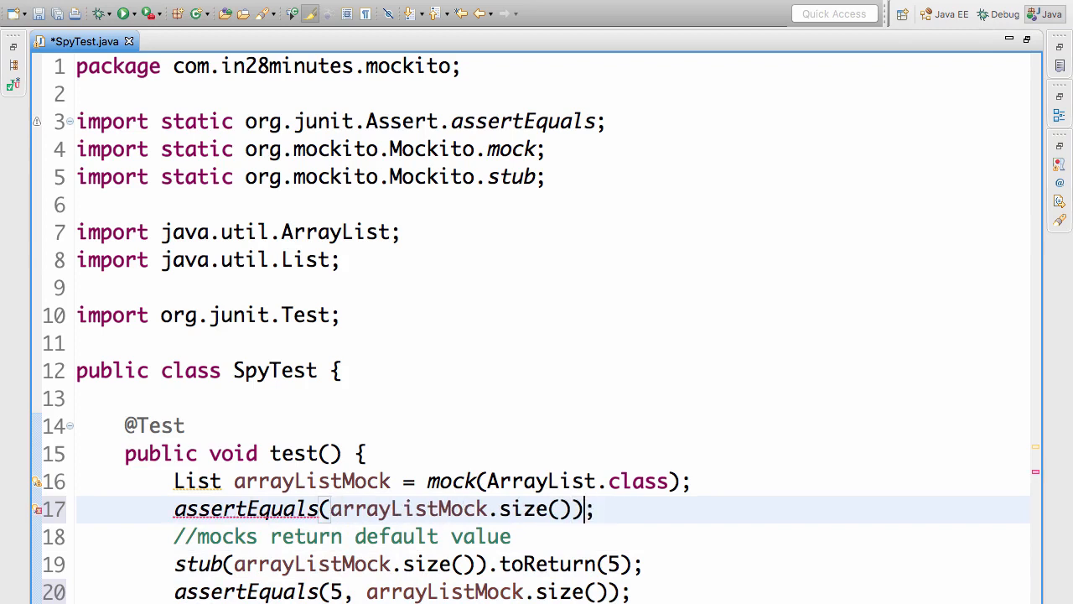
{"action": "type", "text": "1"}
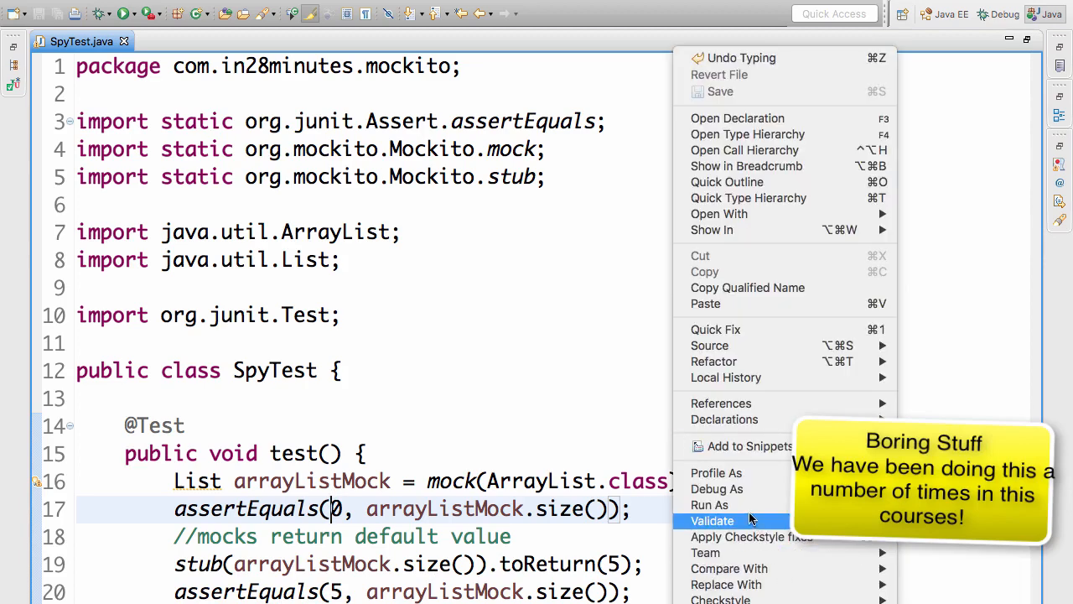
{"action": "left_click", "coordinate": [709, 503]}
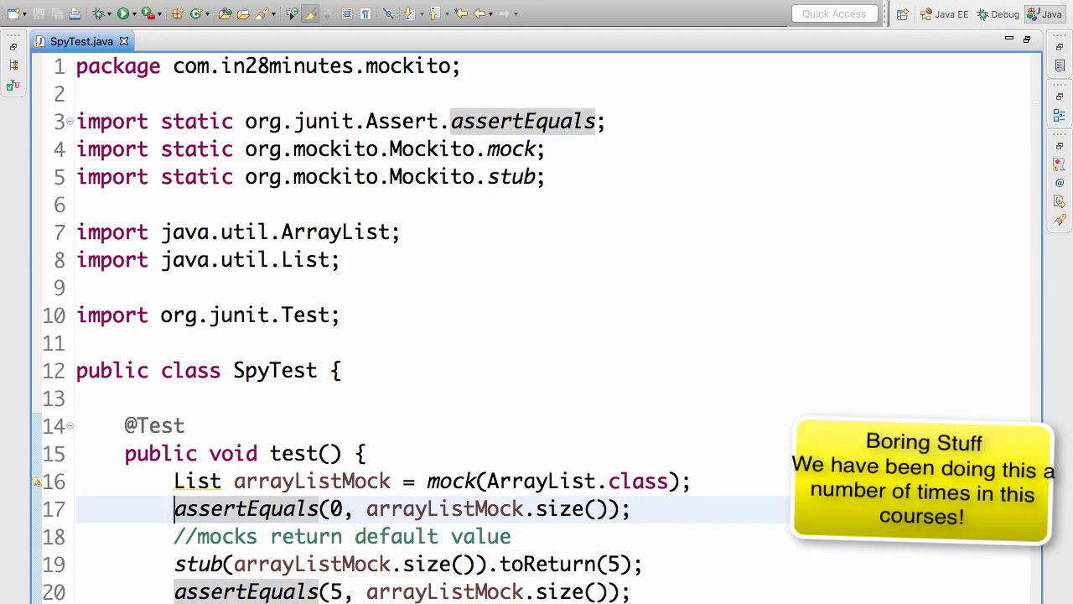
Add arrayListMock.add("Dummy"); right after the size() stub and save.
{"action": "left_click", "coordinate": [511, 537]}
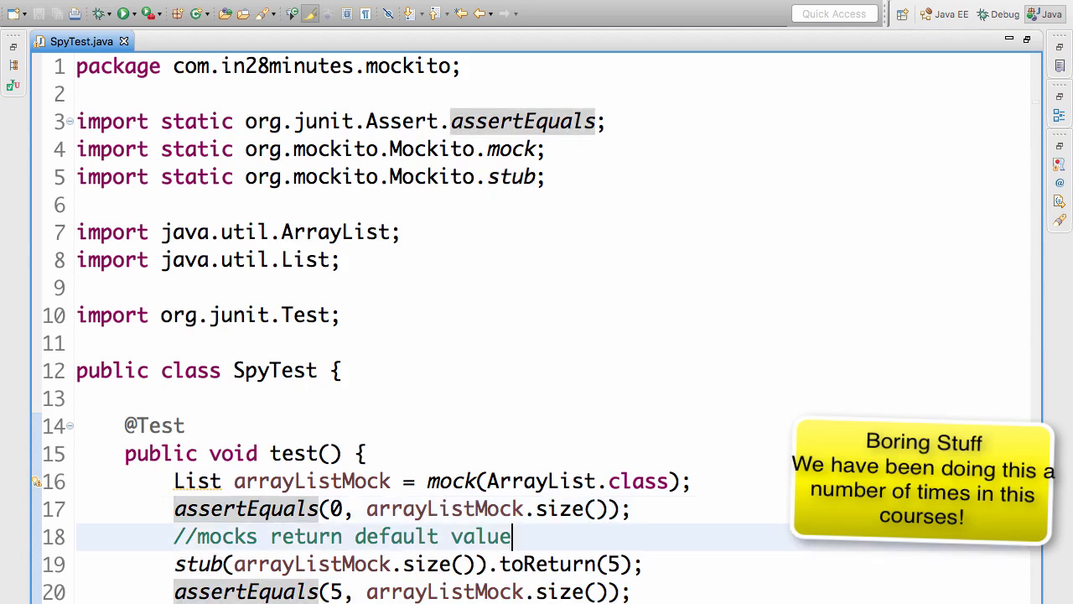
{"action": "type", "text": "a"}
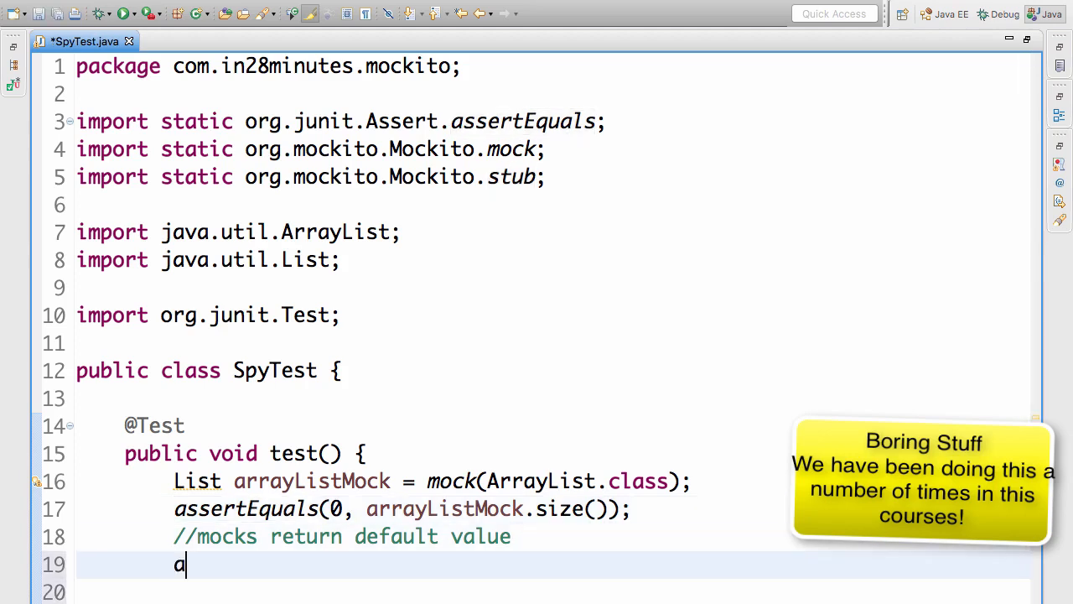
{"action": "key", "text": "BackSpace"}
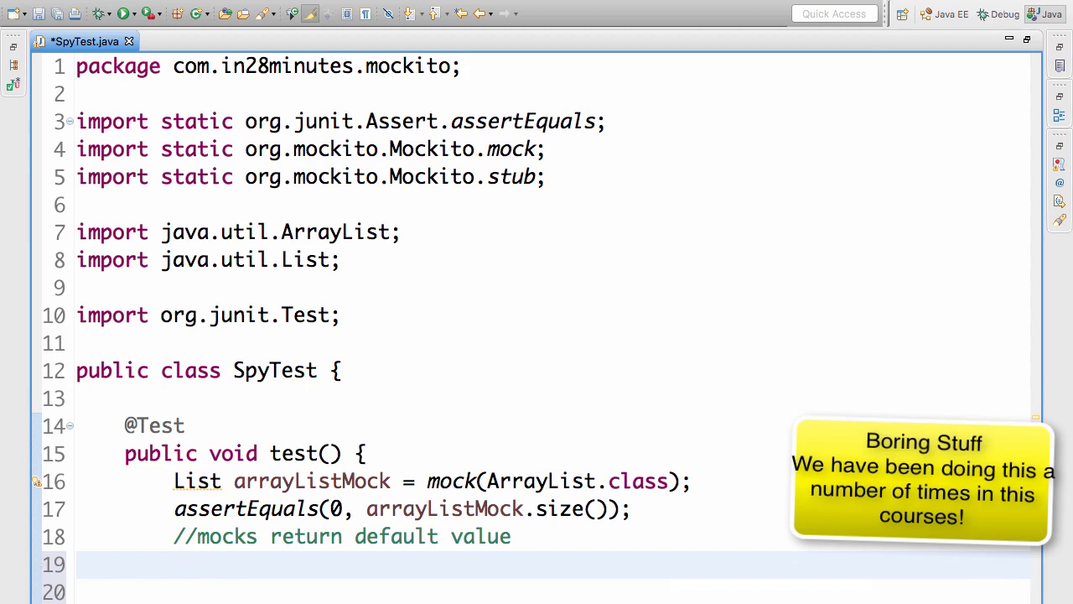
{"action": "type", "text": "arrayListMock.add(\"Dummy\");"}
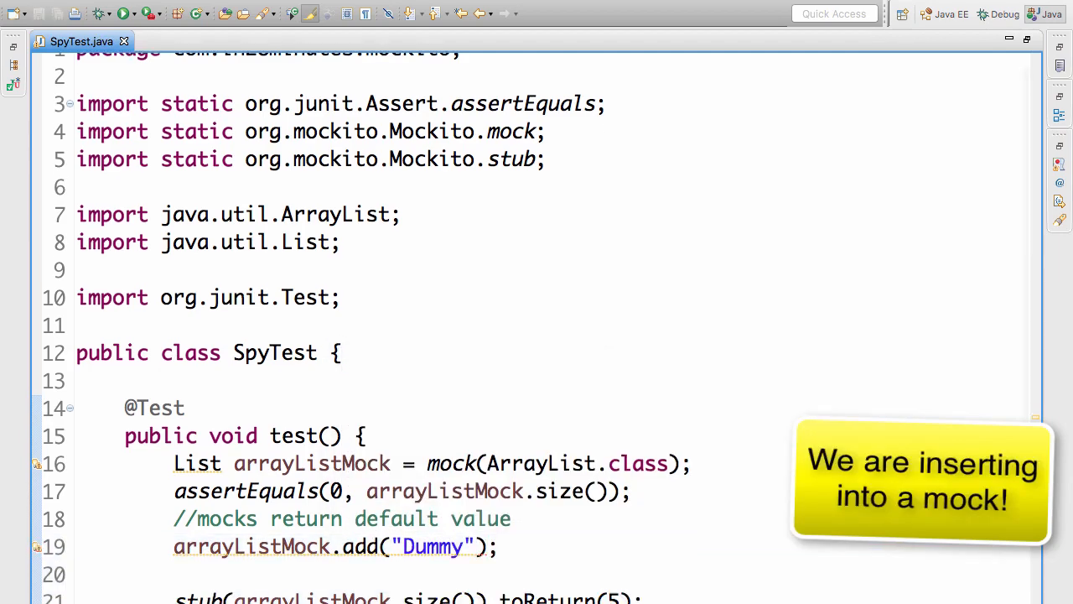
{"action": "scroll", "scroll_direction": "down", "scroll_amount": 3}
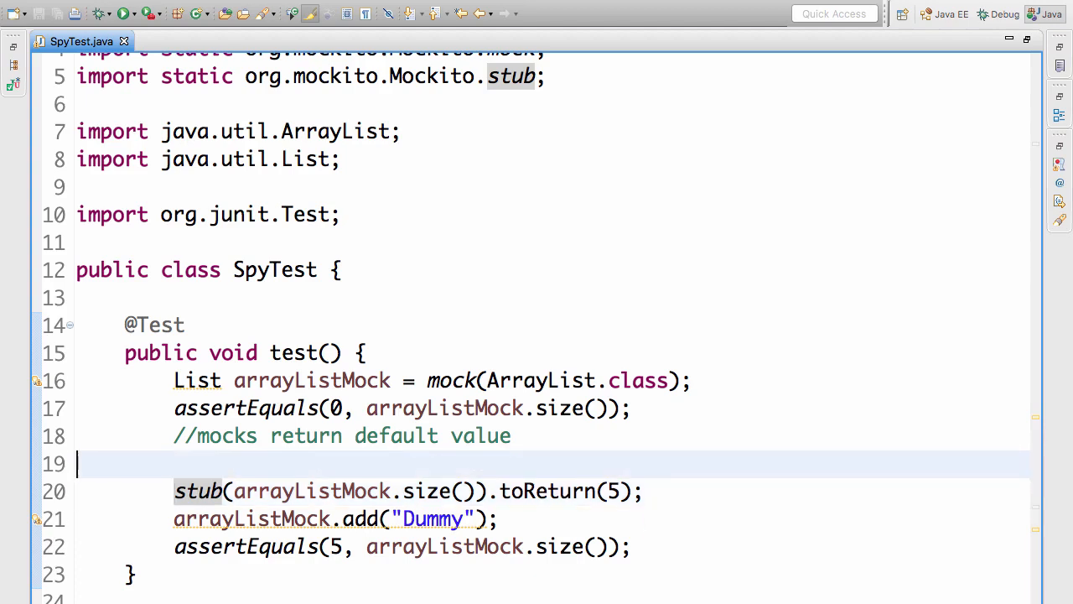
Delete the blank line between the comment and the size() stub.
{"action": "key", "text": "Backspace"}
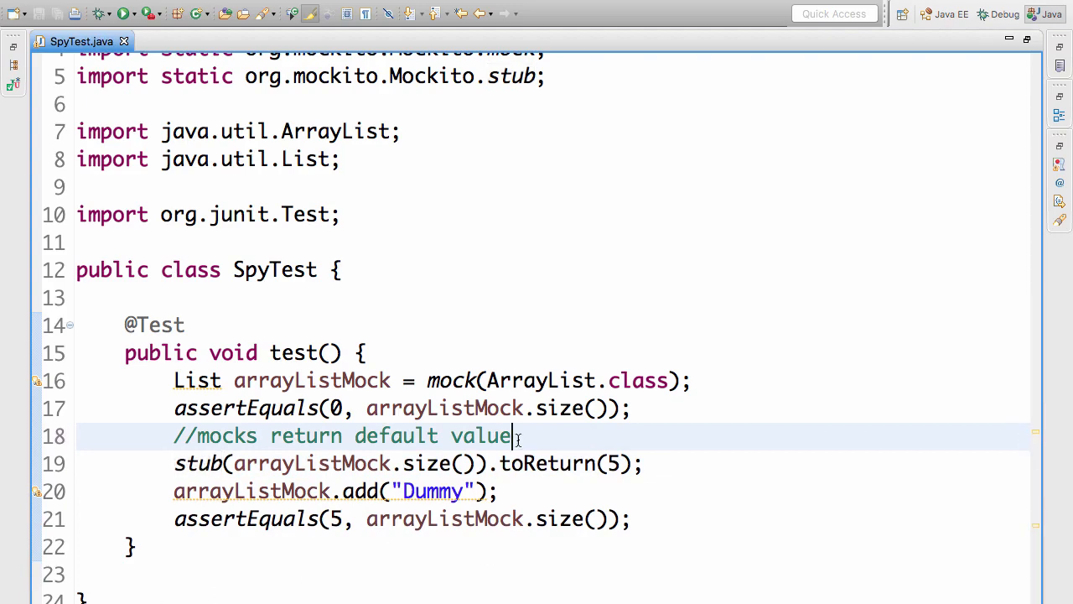
{"action": "mouse_move", "coordinate": [553, 379]}
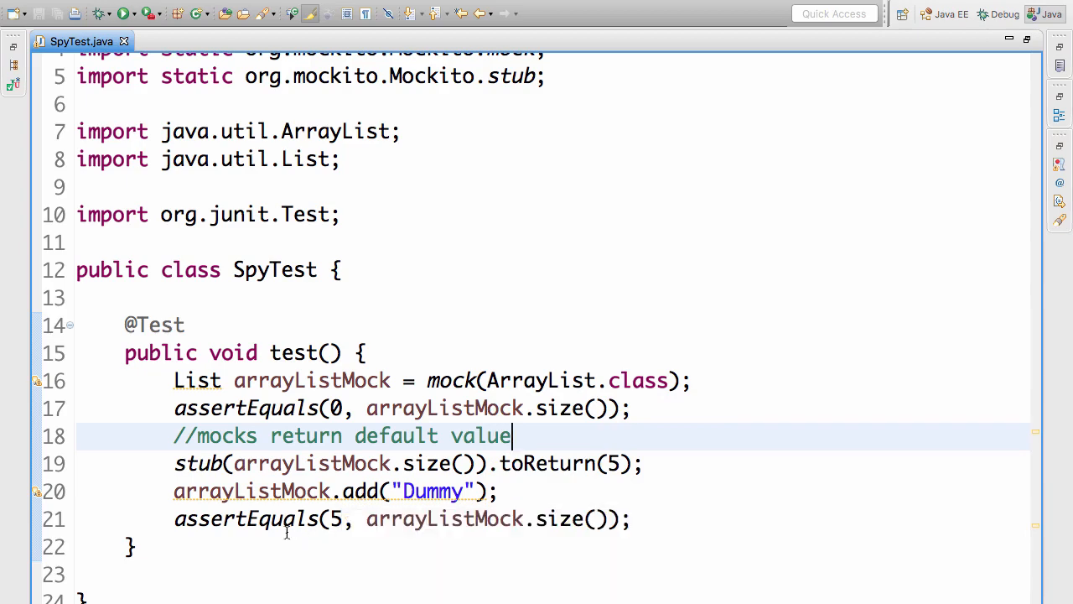
{"action": "mouse_move", "coordinate": [560, 514]}
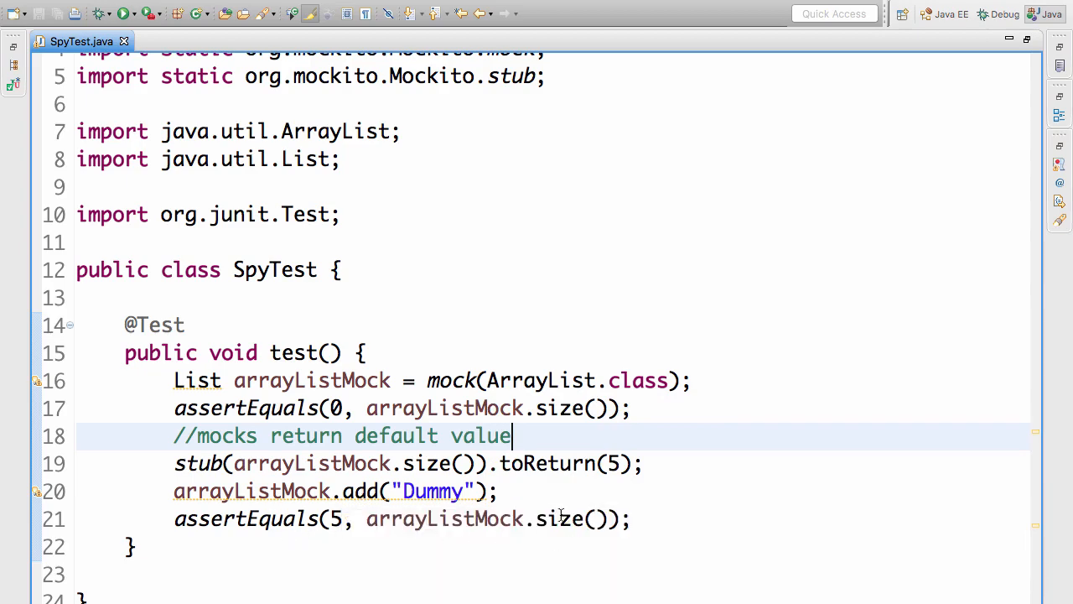
{"action": "mouse_move", "coordinate": [362, 328]}
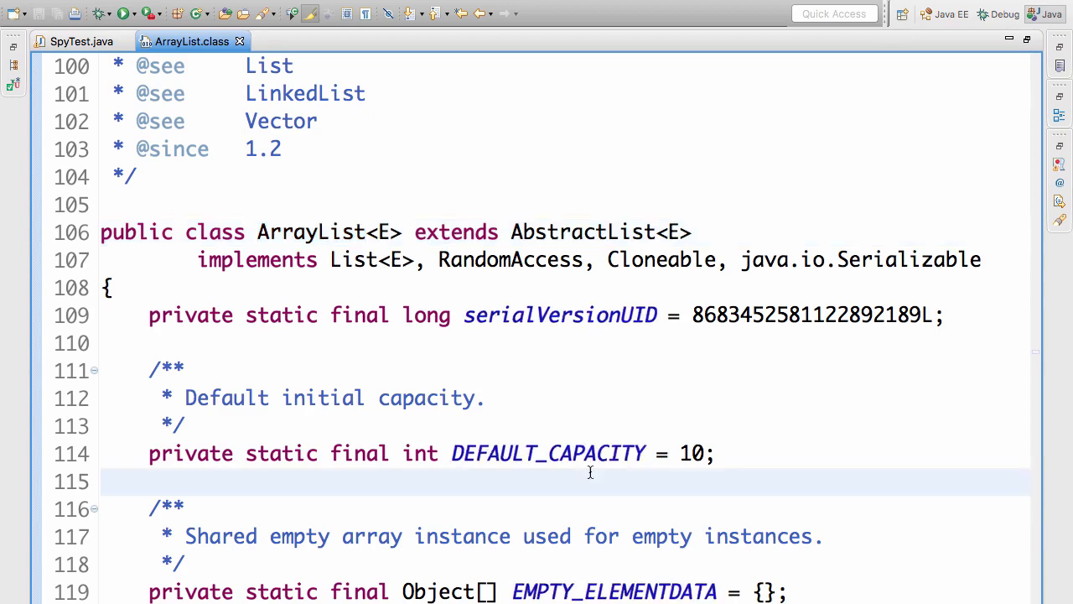
Close the ArrayList.class editor and return to SpyTest.java.
{"action": "left_click", "coordinate": [80, 40]}
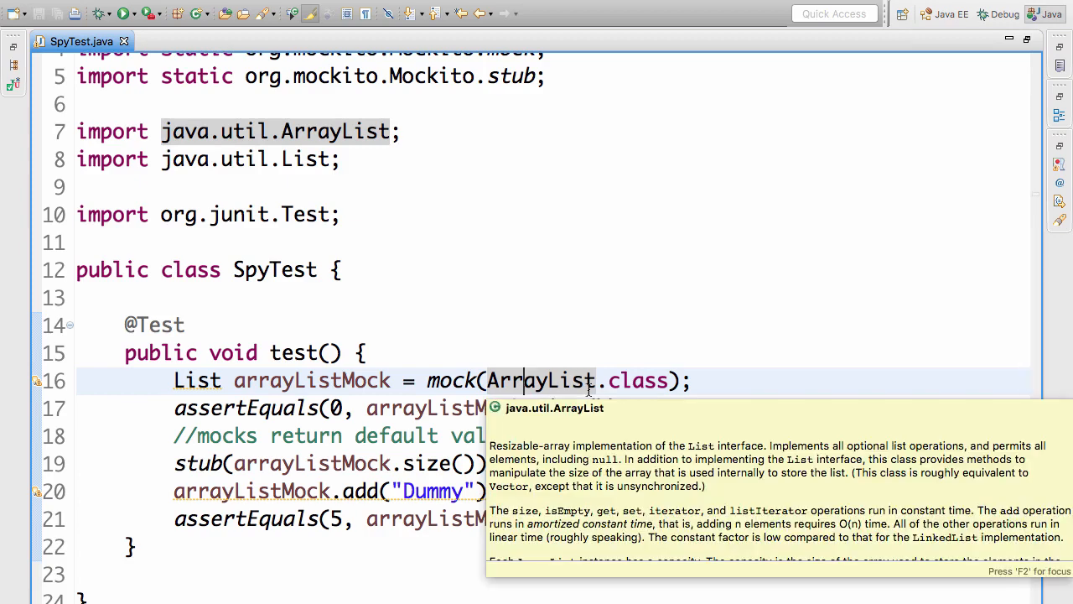
{"action": "mouse_move", "coordinate": [560, 382]}
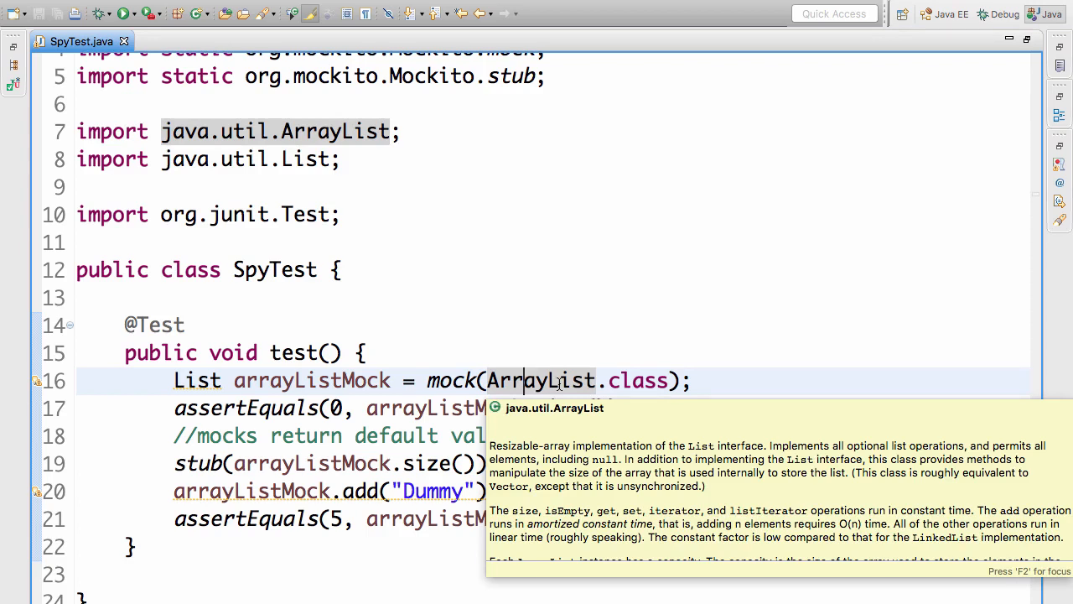
{"action": "mouse_move", "coordinate": [570, 346]}
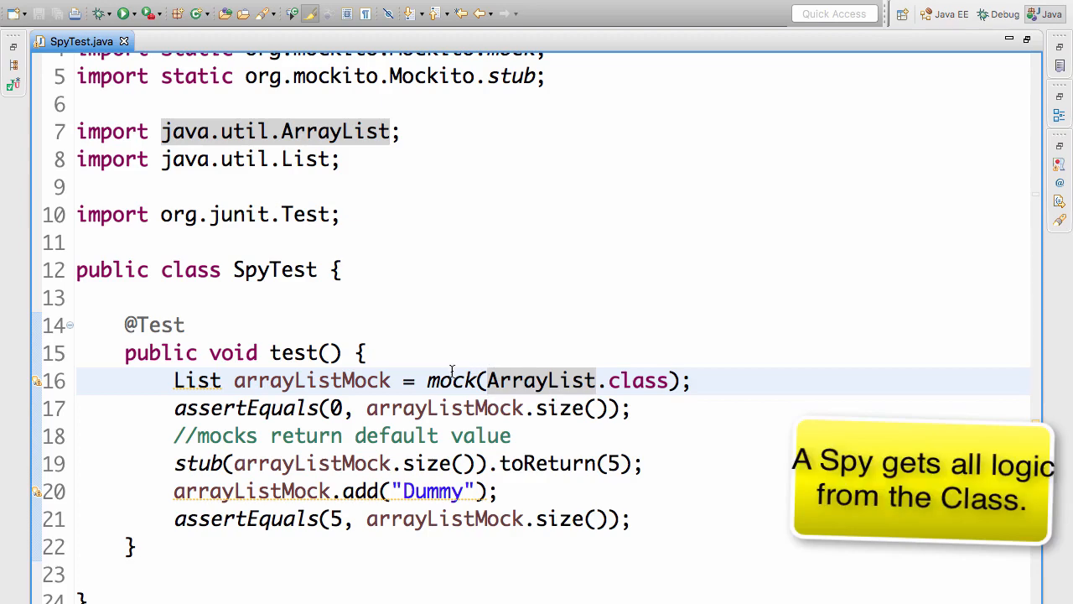
{"action": "mouse_move", "coordinate": [451, 379]}
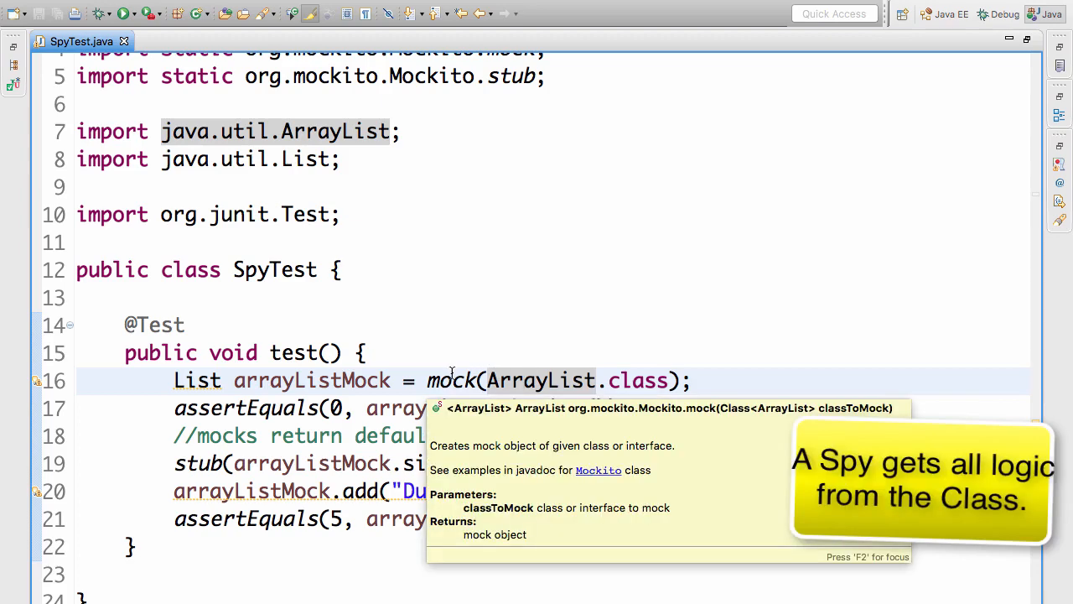
Replace mock(ArrayList.class) with spy(...) and add the static import for Mockito.spy.
{"action": "type", "text": "sp"}
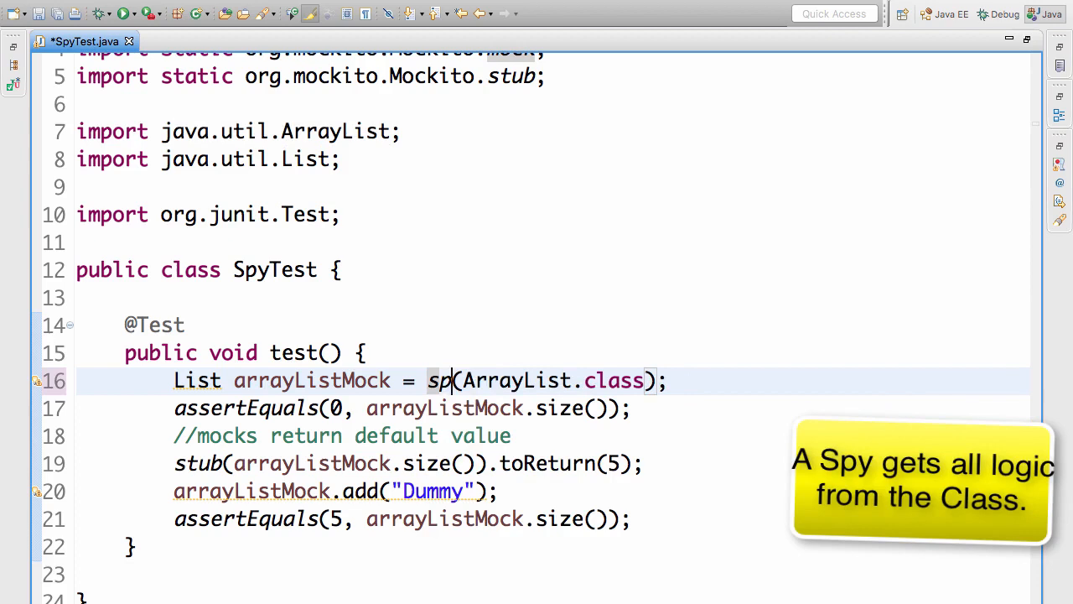
{"action": "type", "text": "y"}
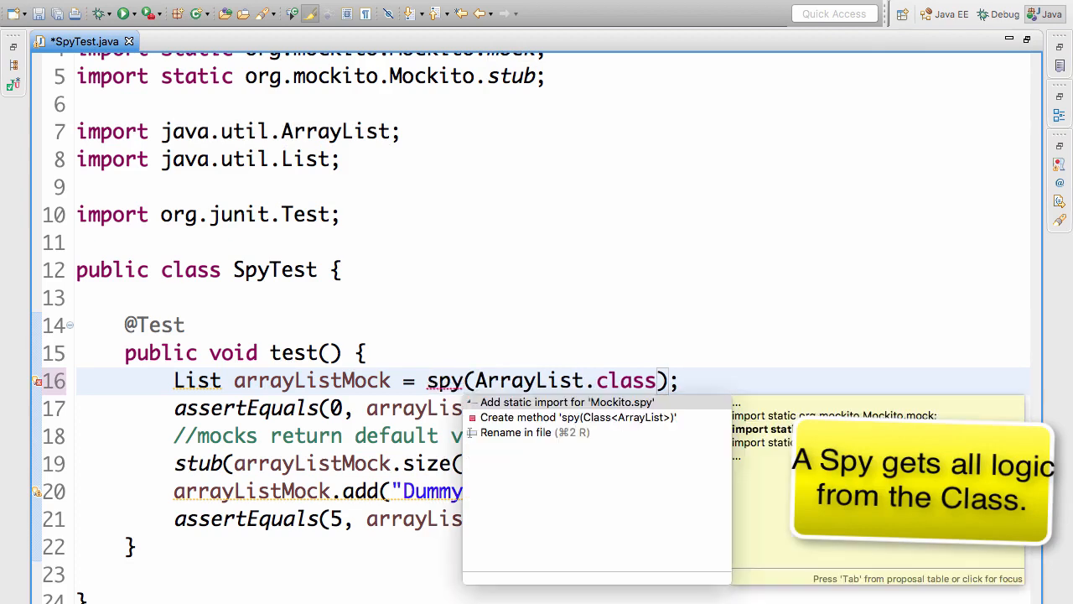
{"action": "left_click", "coordinate": [566, 403]}
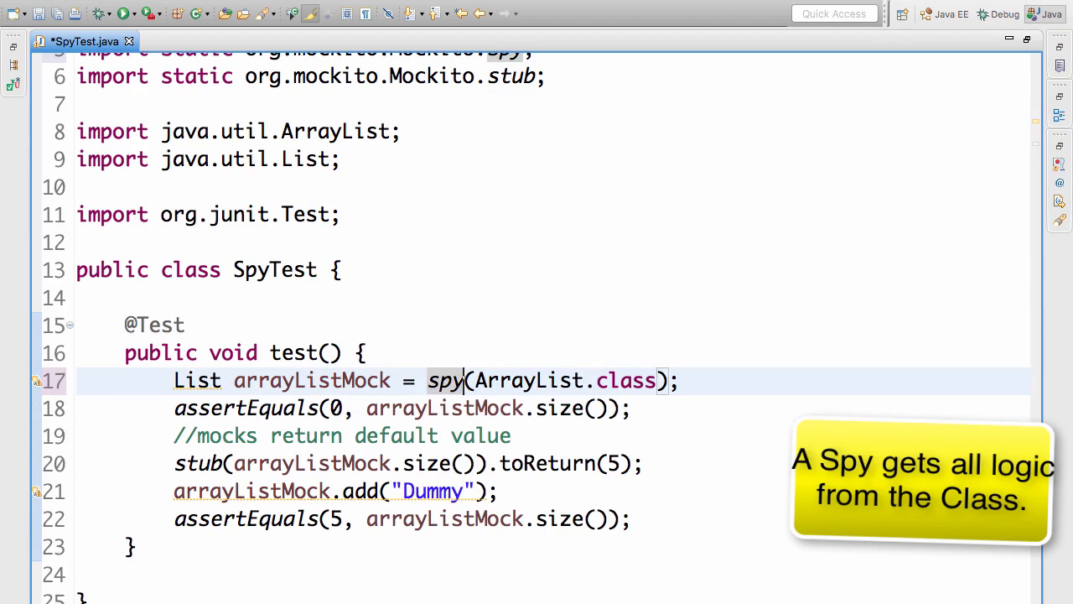
Rename the variable to arrayListSpy and remove the add("Dummy") line.
{"action": "double_click", "coordinate": [312, 379]}
{"action": "type", "text": "Spy"}
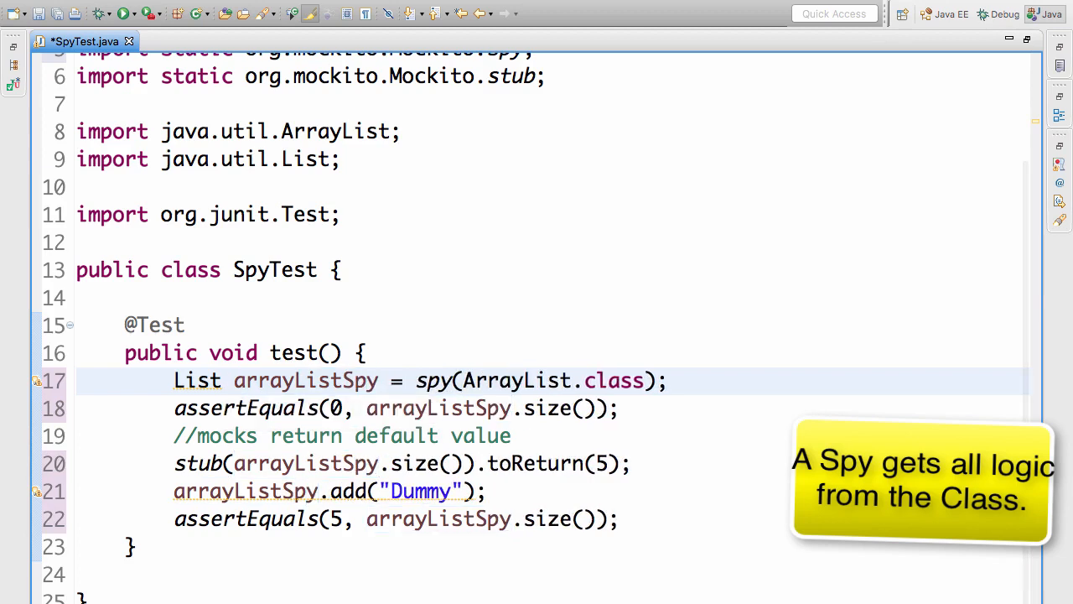
{"action": "double_click", "coordinate": [305, 379]}
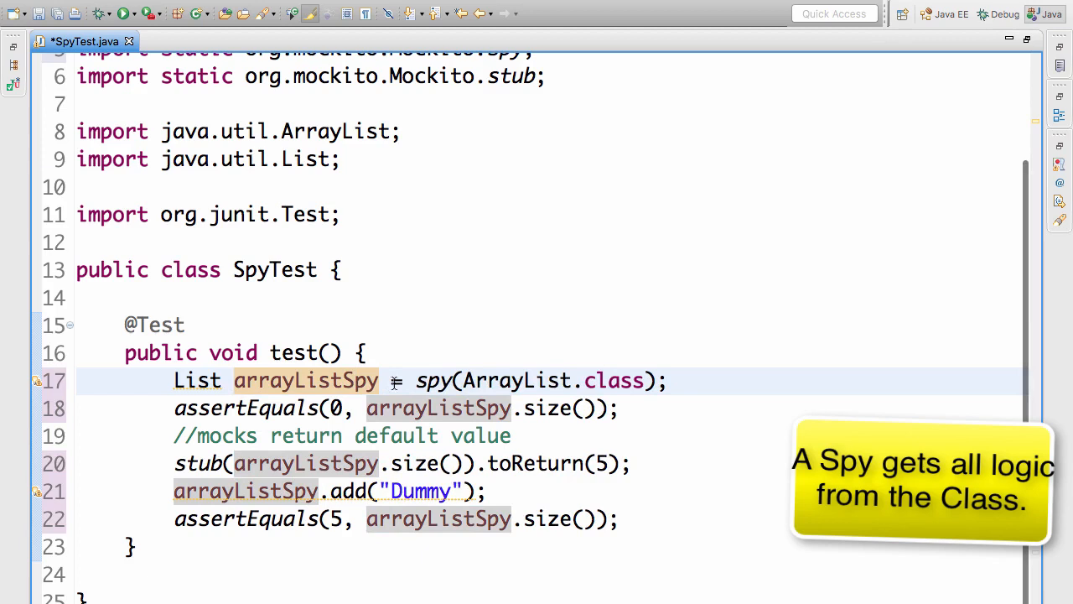
{"action": "double_click", "coordinate": [516, 379]}
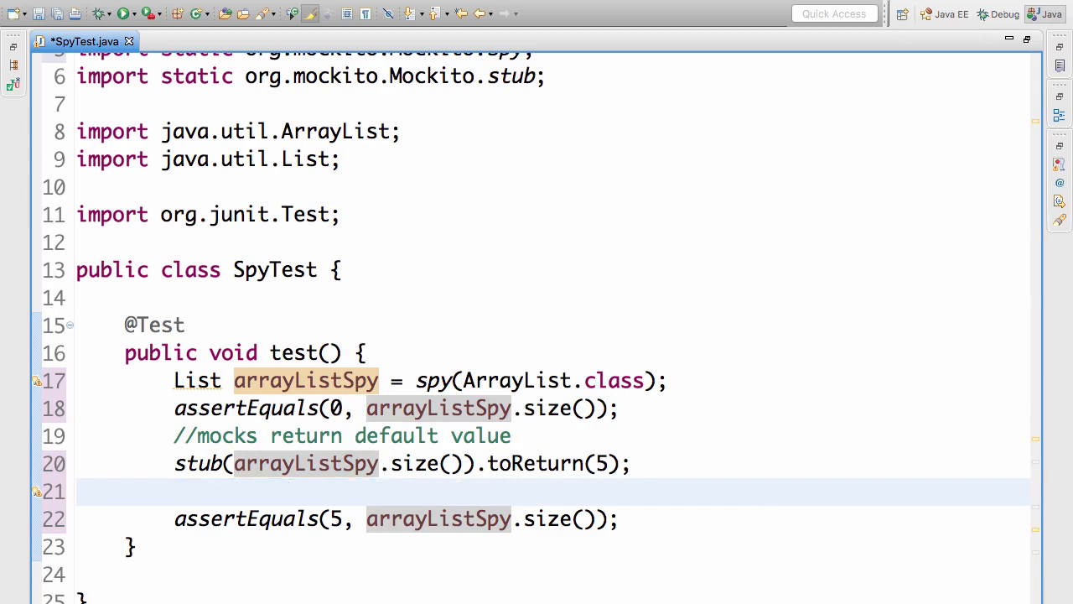
Add "Dummy" to arrayListSpy and assert its size is 1, dropping the stubbing.
{"action": "type", "text": "arrayListSpy.add(\"Dummy\");"}
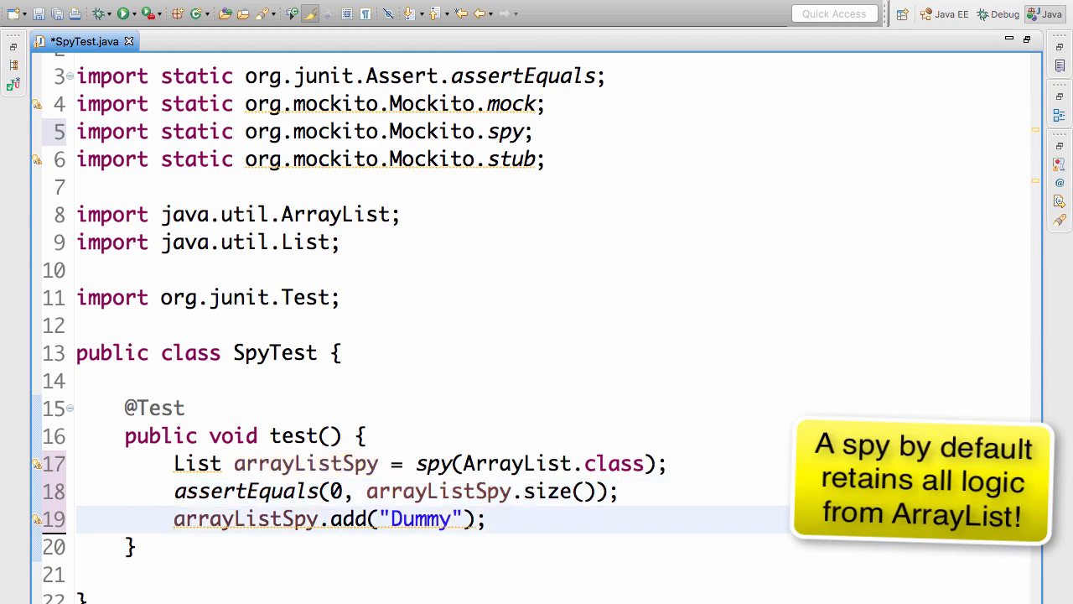
{"action": "type", "text": "assertEquals(0, arrayListSpy.size());"}
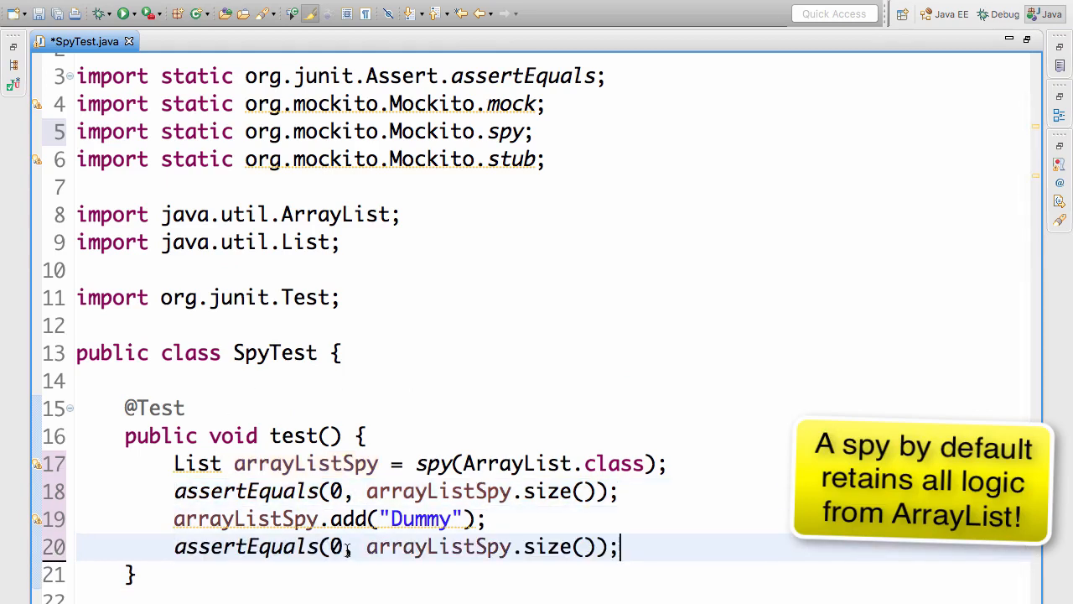
{"action": "type", "text": "1"}
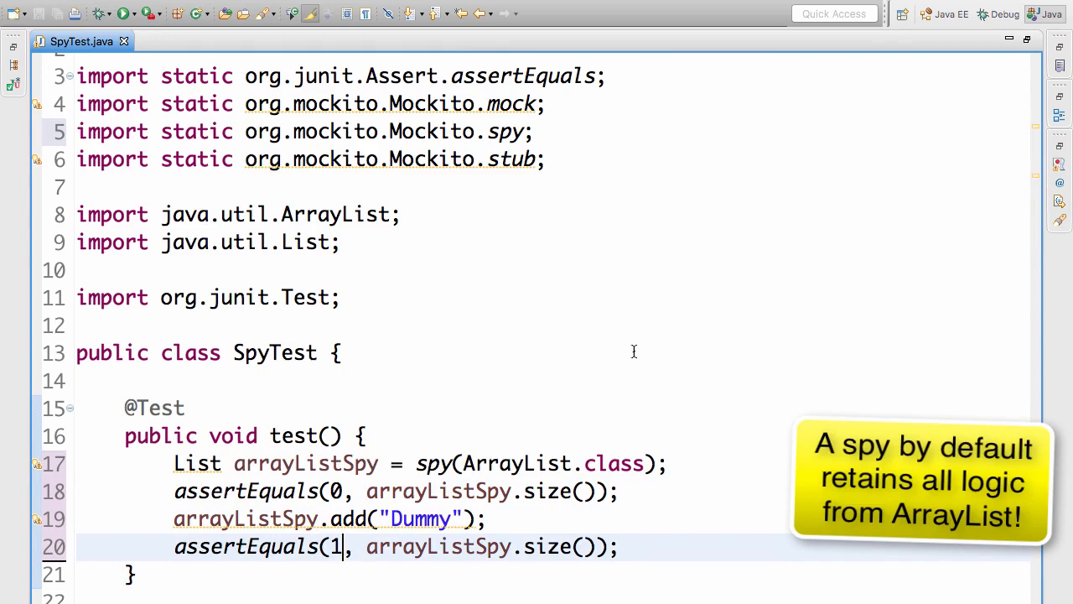
Run SpyTest as a JUnit test, try arrayListSpy.remove("Dummy"), and rerun it.
{"action": "right_click", "coordinate": [633, 352]}
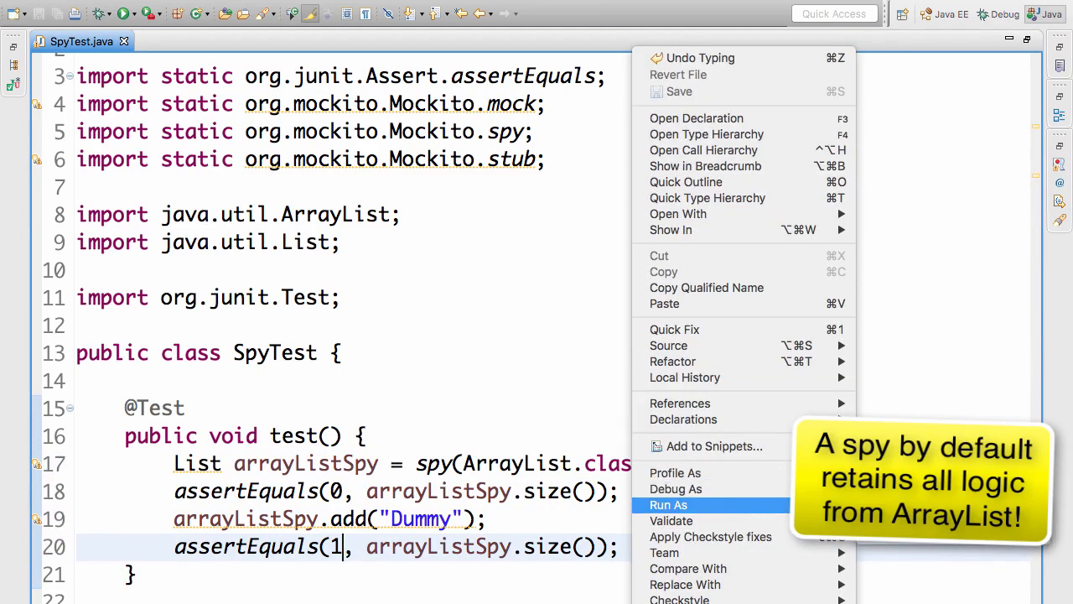
{"action": "left_click", "coordinate": [669, 503]}
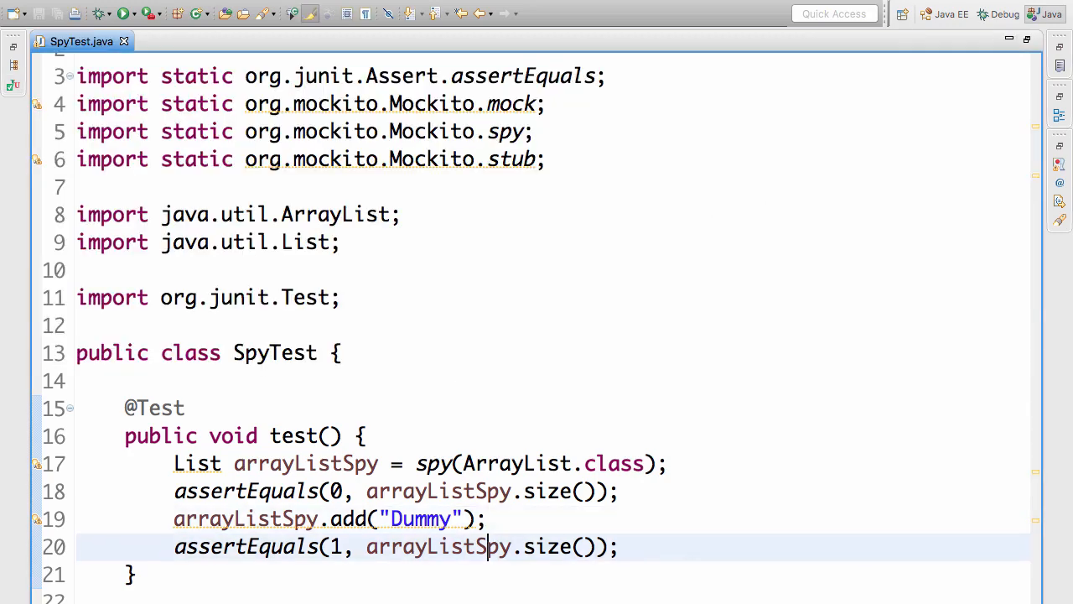
{"action": "type", "text": "a"}
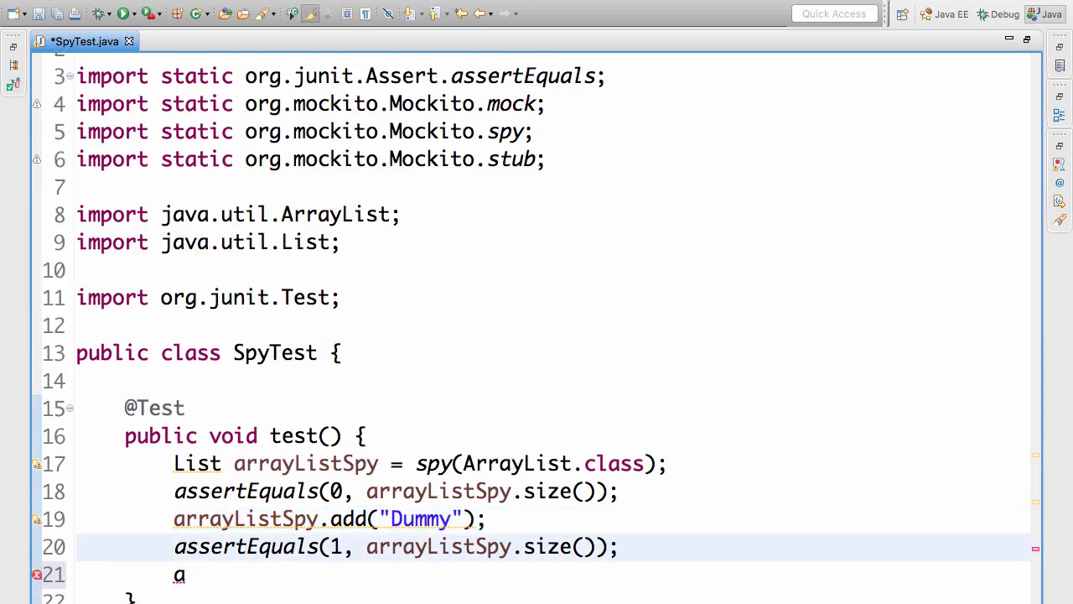
{"action": "type", "text": "rrayListSpy.remove(\"Dummy\");"}
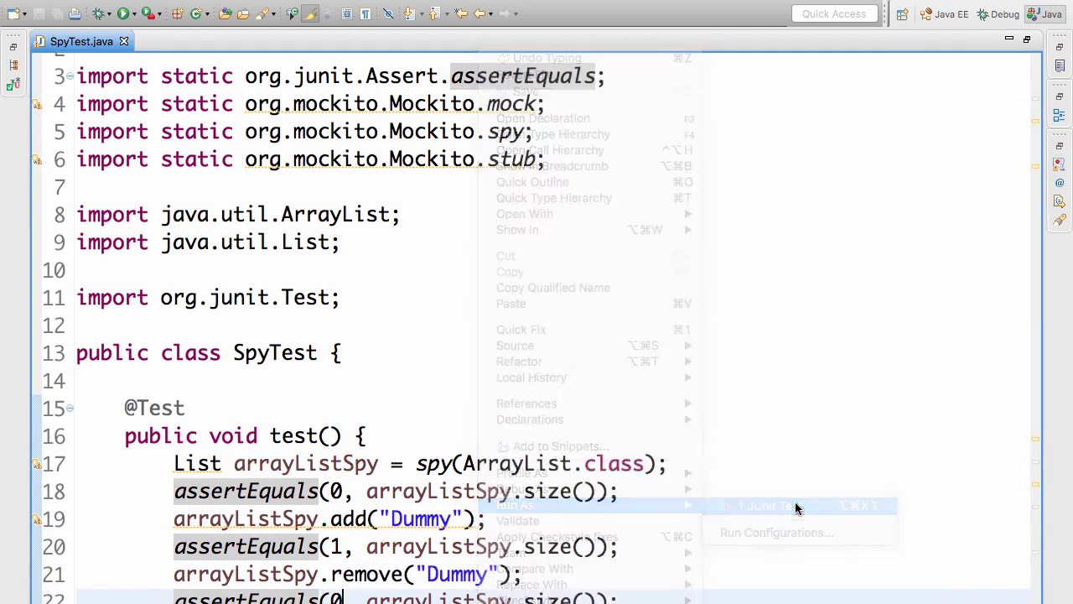
{"action": "left_click", "coordinate": [763, 504]}
{"action": "type", "text": "stub(arrayListSpy"}
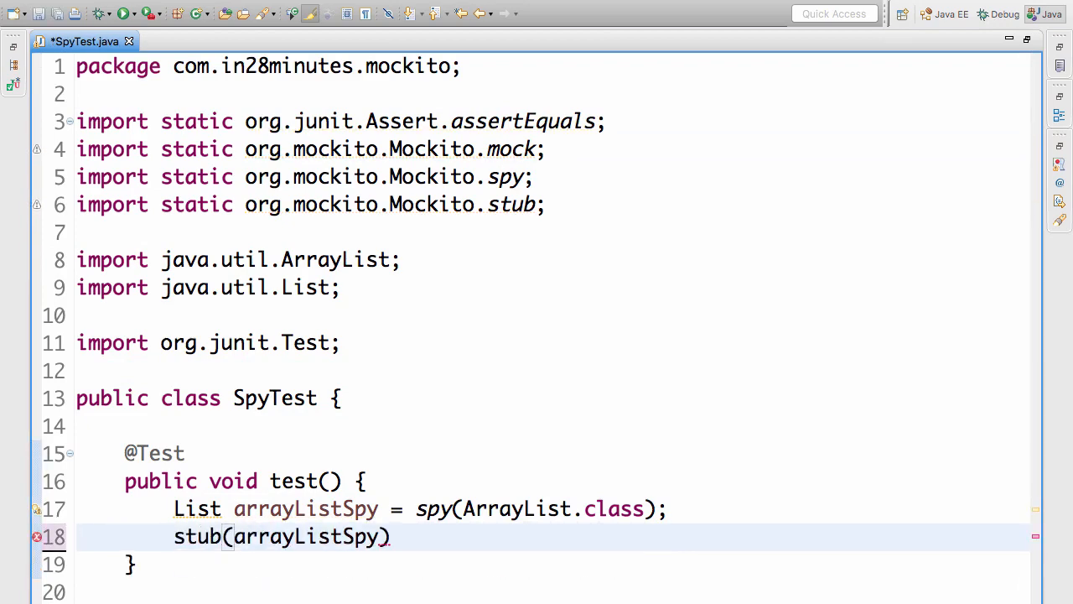
Stub arrayListSpy.size() to return 5 and assert assertEquals(5, arrayListSpy.size()), then save.
{"action": "type", "text": ".toReturn(5);"}
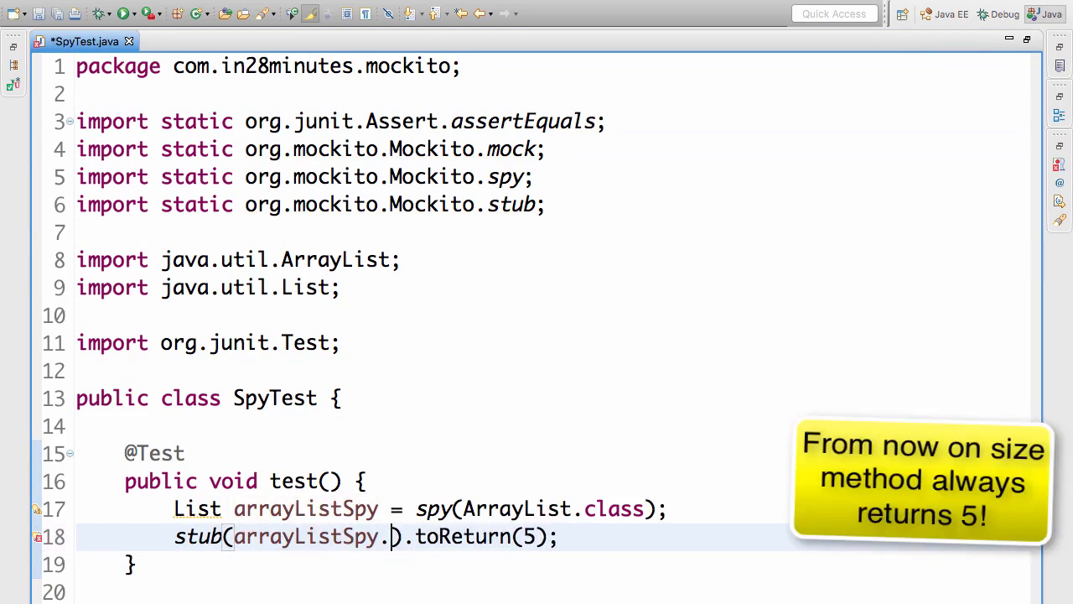
{"action": "type", "text": "size("}
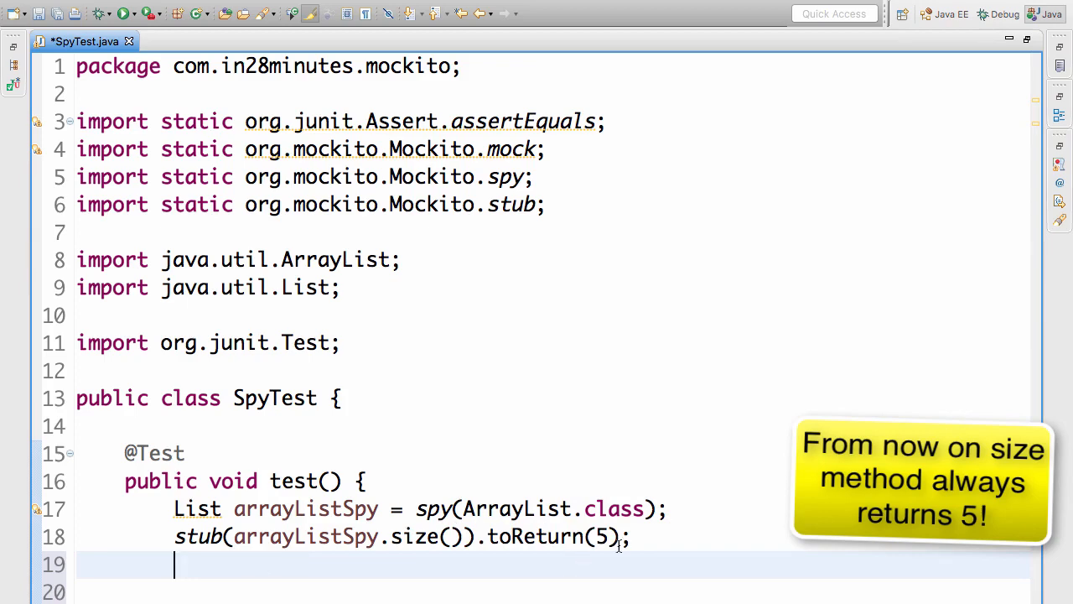
{"action": "type", "text": "assertEquals(5, actual);"}
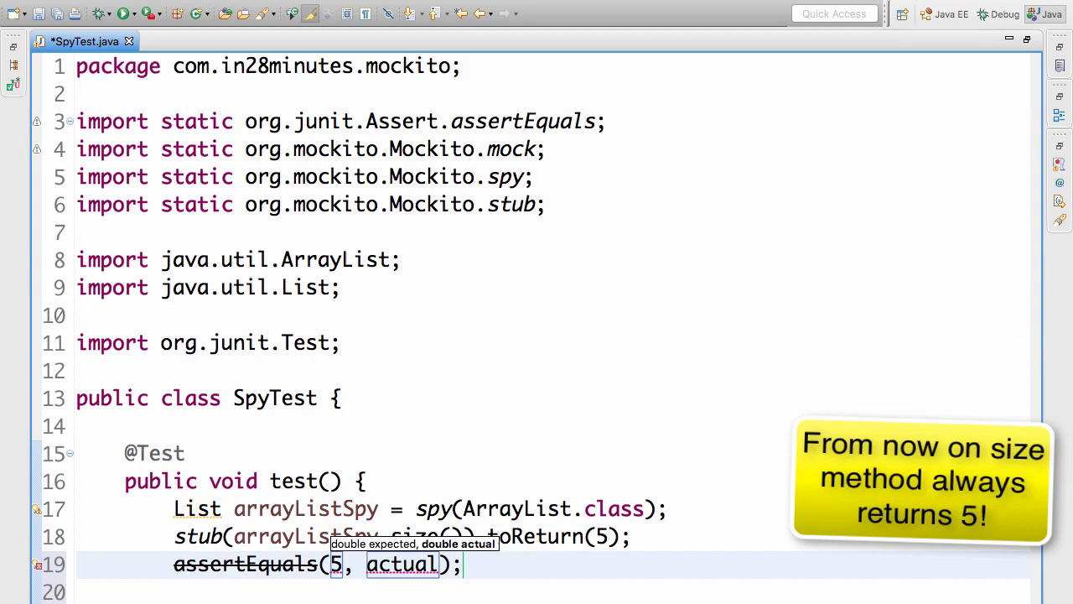
{"action": "type", "text": "arrayListSpy.size()"}
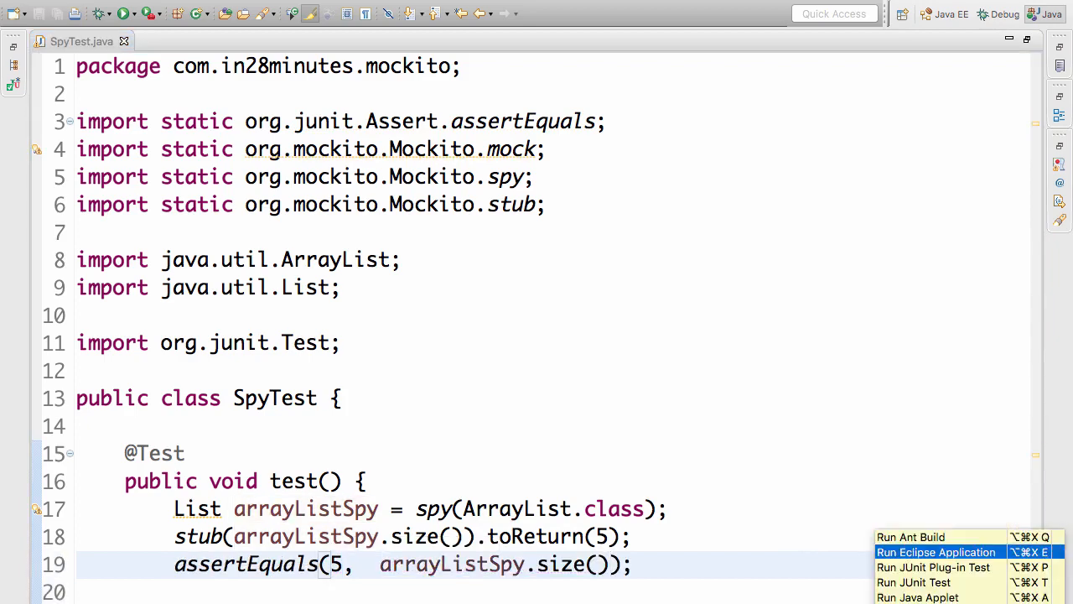
Run SpyTest as a JUnit test and dismiss the ArrayList Javadoc hover.
{"action": "left_click", "coordinate": [913, 581]}
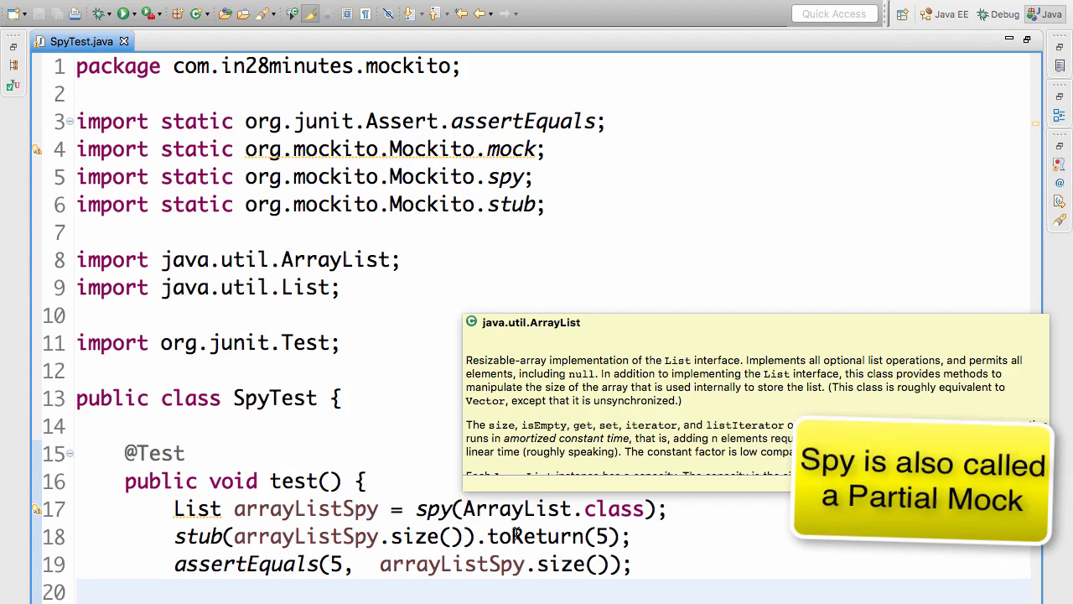
{"action": "left_click", "coordinate": [271, 537]}
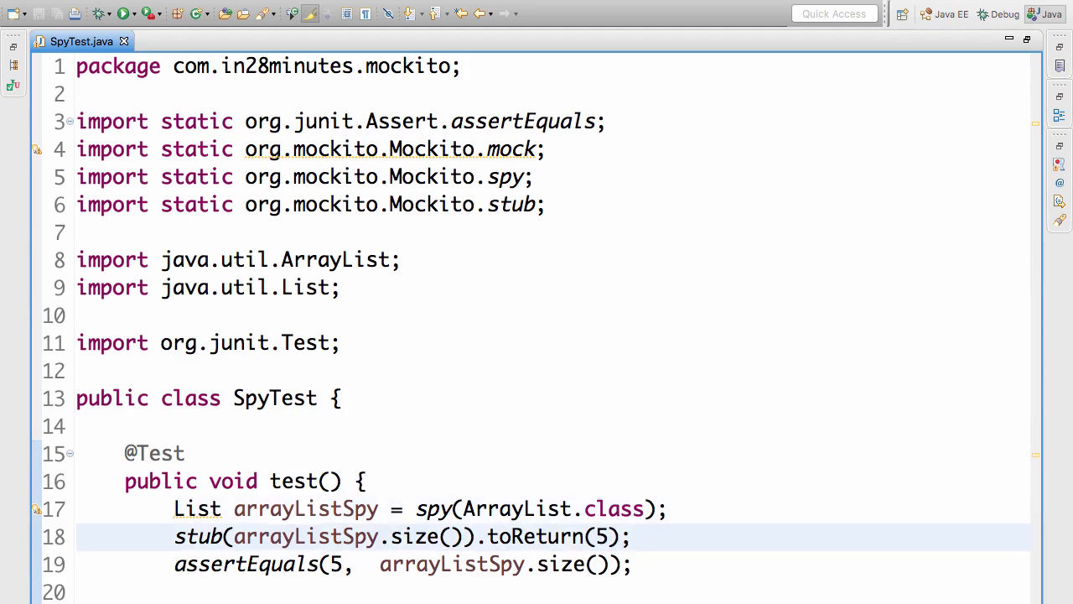
Delete the size stub and assertEquals lines and add "Dummy" to arrayListSpy.
{"action": "left_click", "coordinate": [634, 537]}
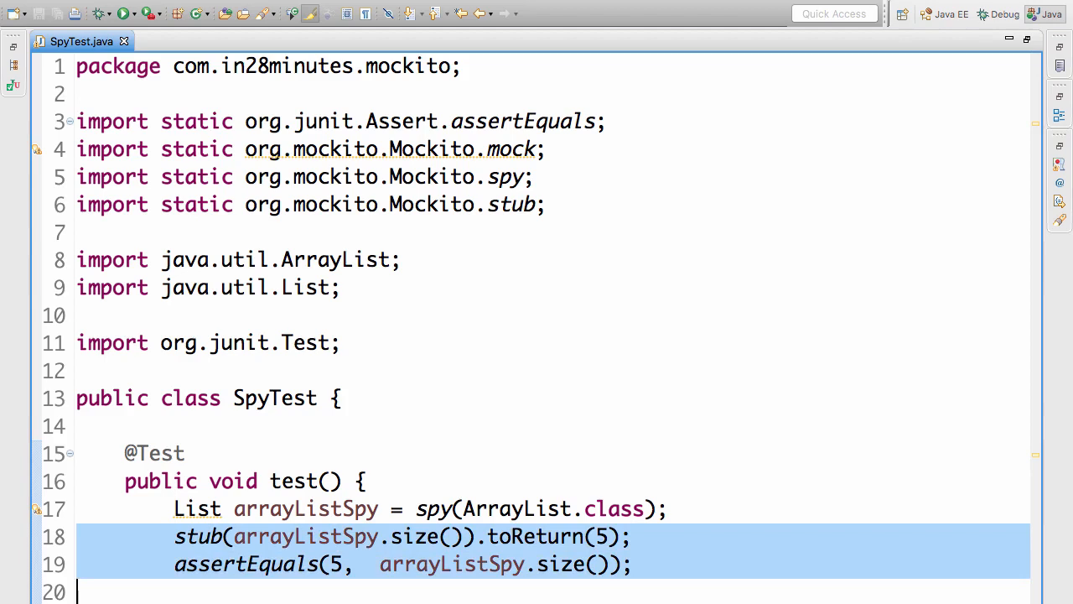
{"action": "key", "text": "Delete"}
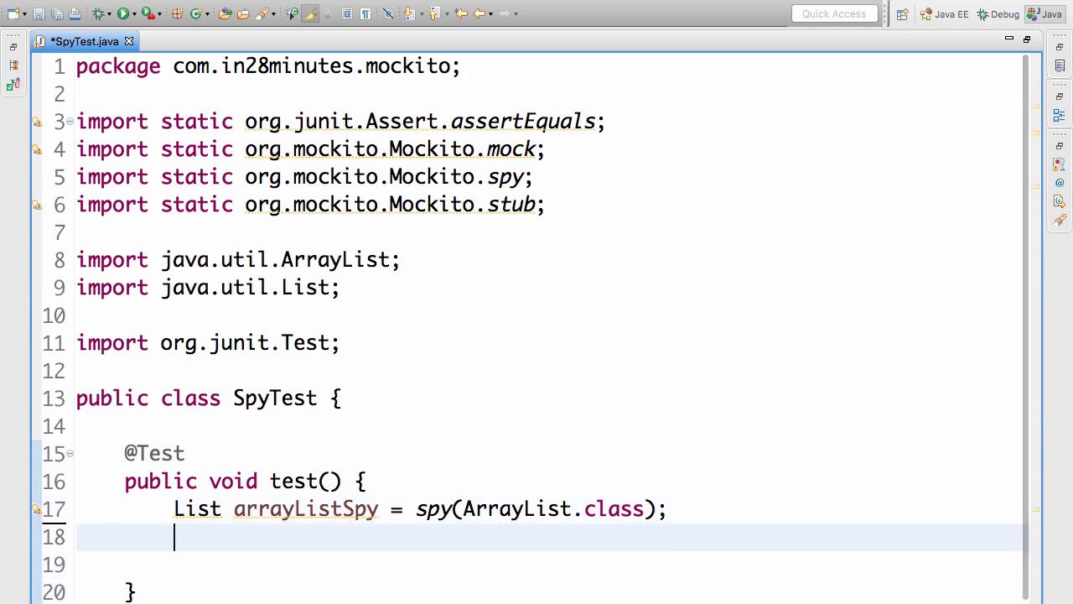
{"action": "type", "text": "arra"}
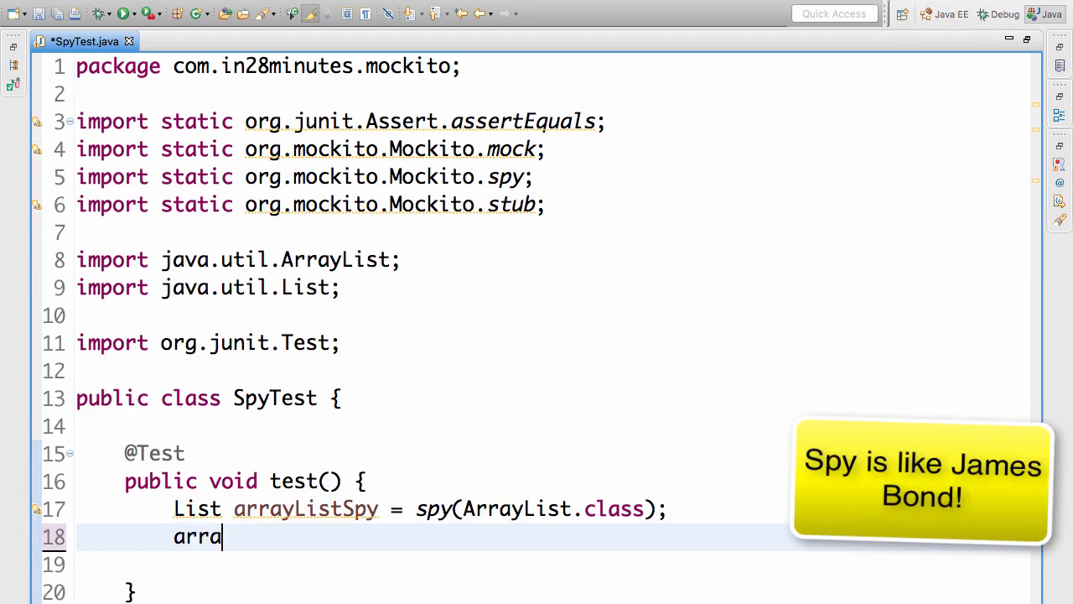
{"action": "type", "text": "yListSpy"}
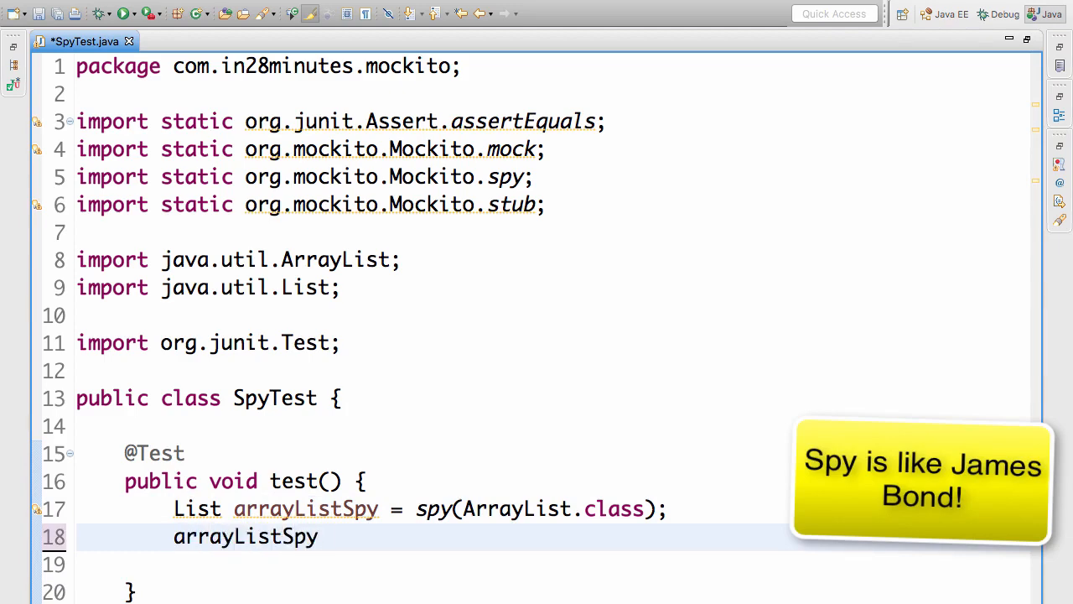
{"action": "type", "text": ".add(\"Dummy\");"}
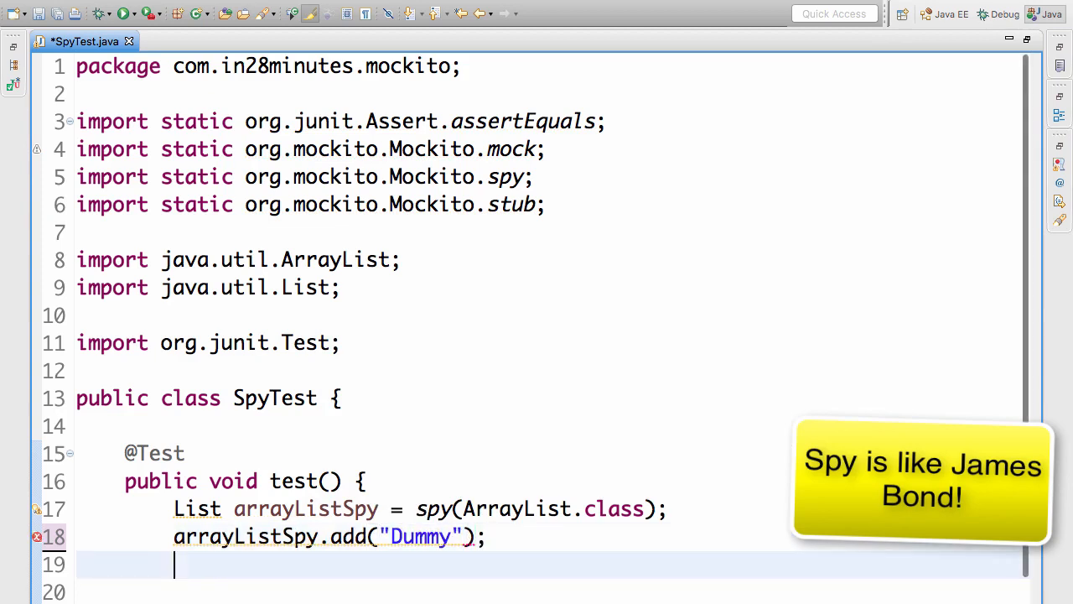
Verify add("Dummy") was called on the spy and clear() never was.
{"action": "type", "text": "verify()"}
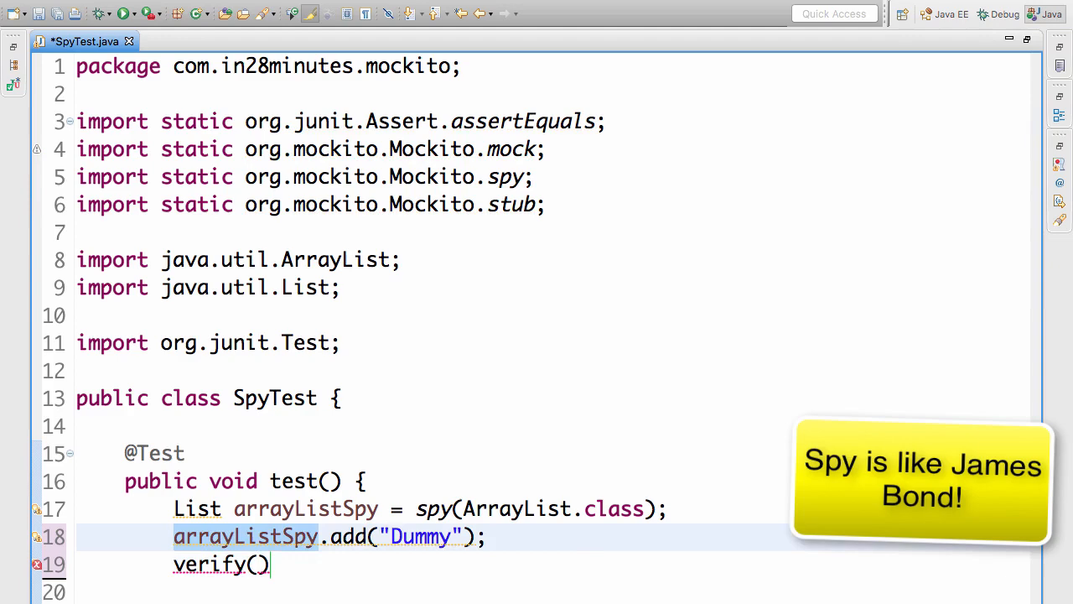
{"action": "type", "text": "arrayListSpy)."}
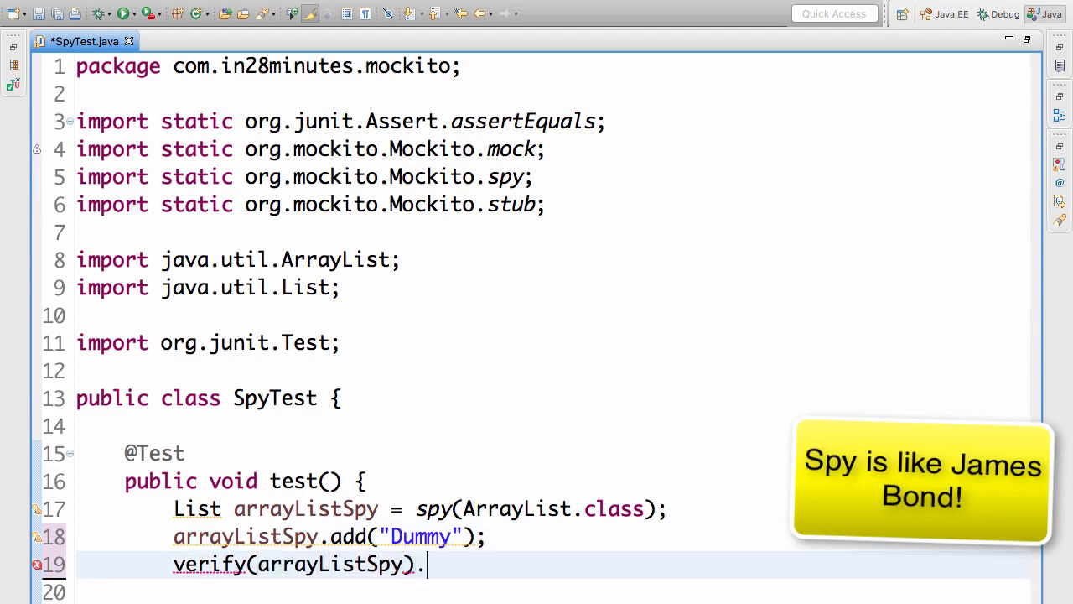
{"action": "type", "text": "add(\"Dummy\");"}
{"action": "type", "text": "verify(arrayListSpy, never()).;"}
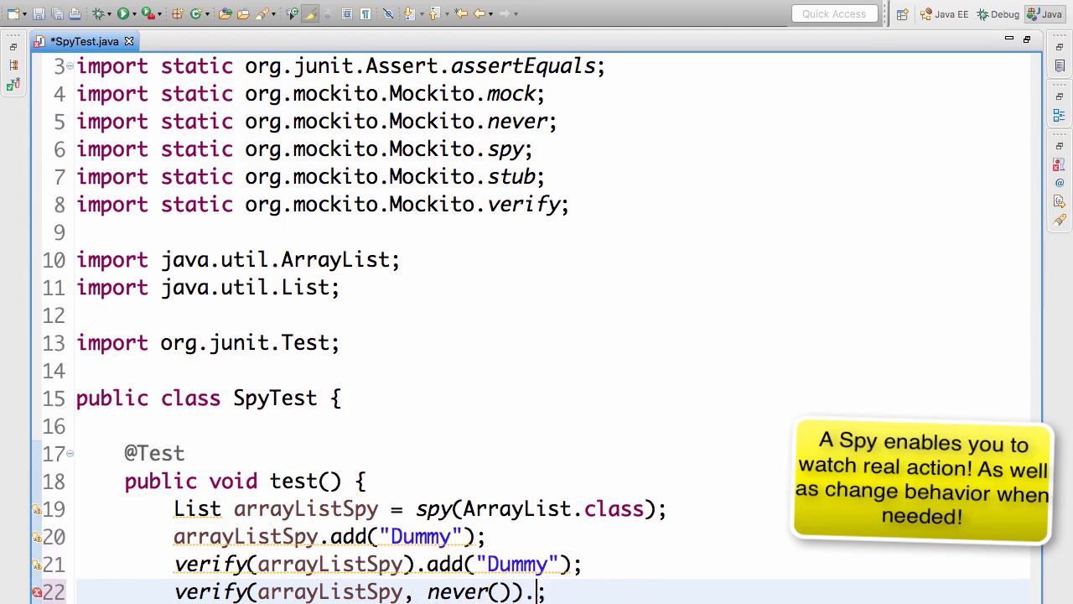
{"action": "type", "text": "clear()"}
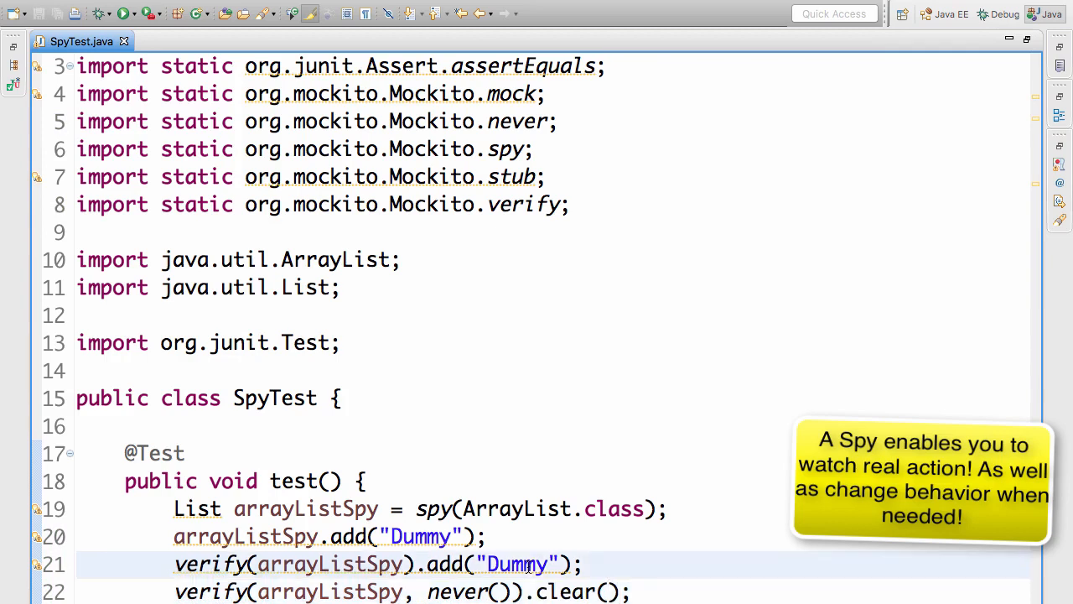
{"action": "double_click", "coordinate": [517, 563]}
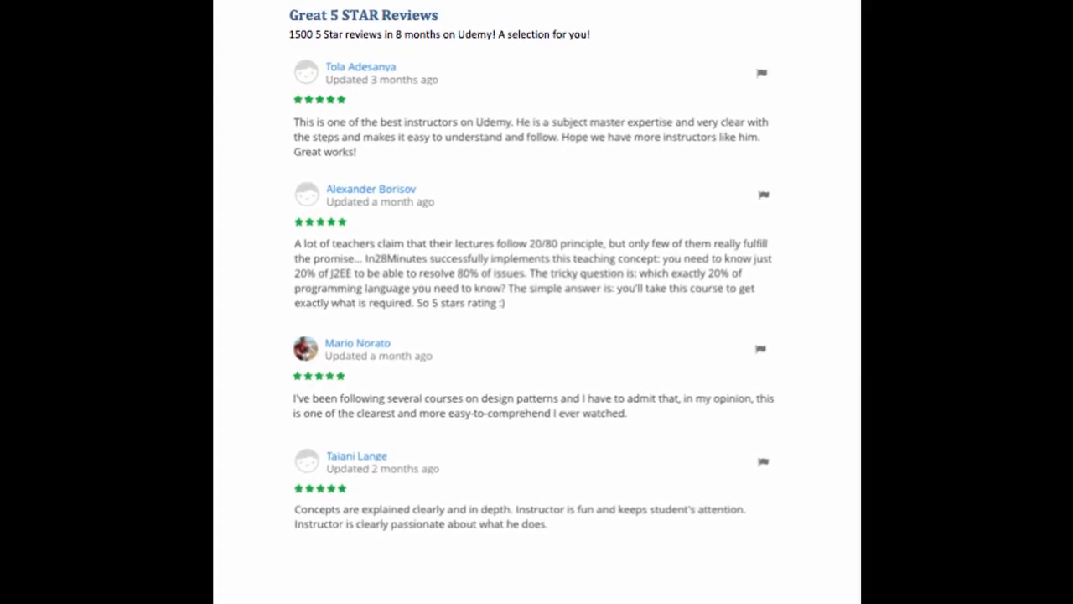
Scroll the course guide ahead to the Java Servlets and JSP course page.
{"action": "scroll", "scroll_direction": "down", "scroll_amount": 3}
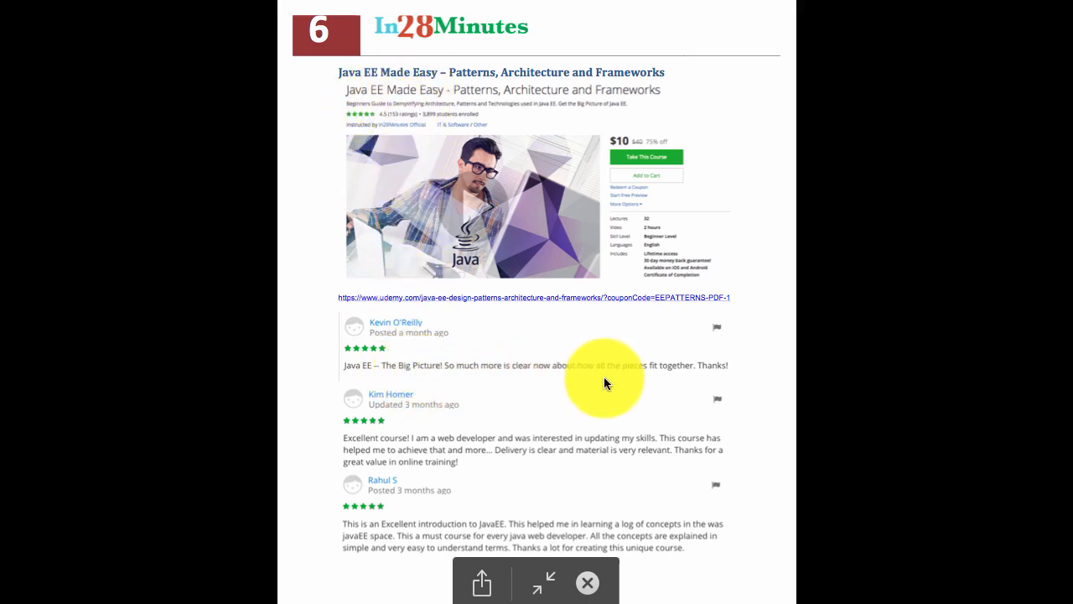
{"action": "mouse_move", "coordinate": [544, 377]}
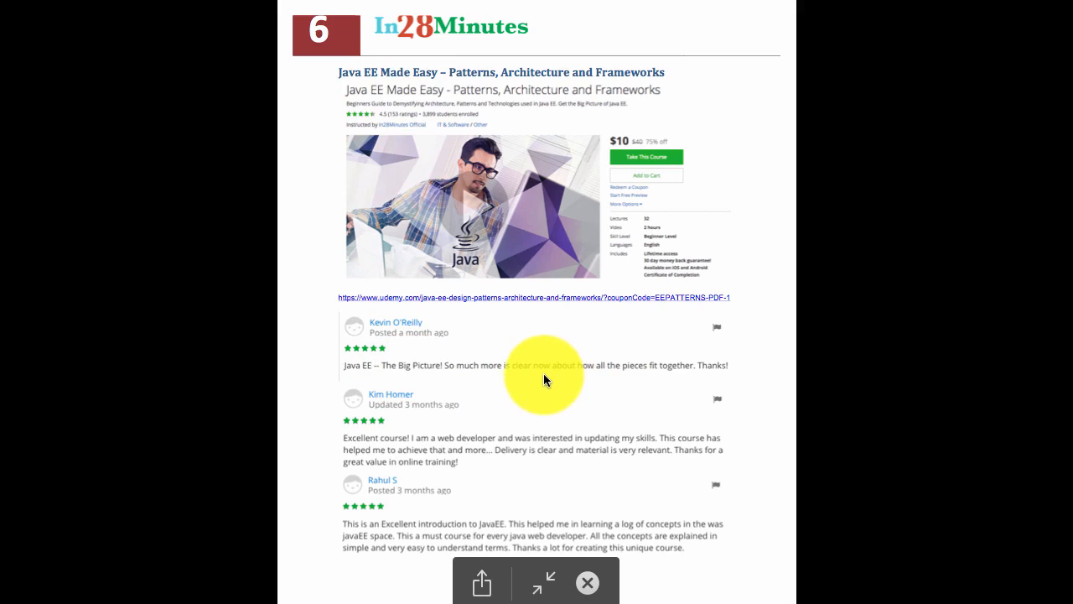
{"action": "mouse_move", "coordinate": [514, 376]}
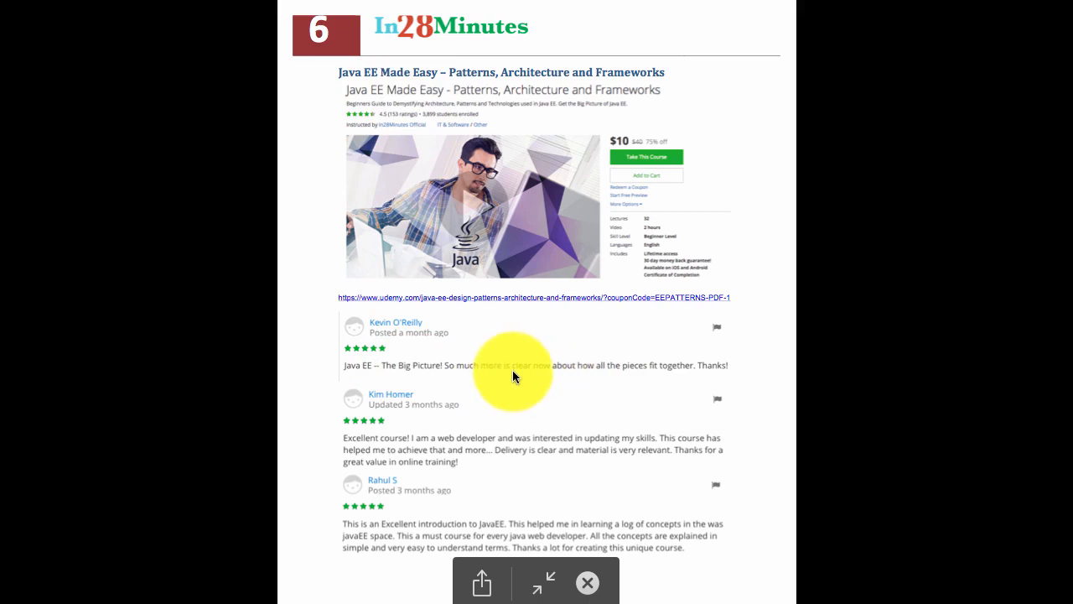
{"action": "mouse_move", "coordinate": [667, 376]}
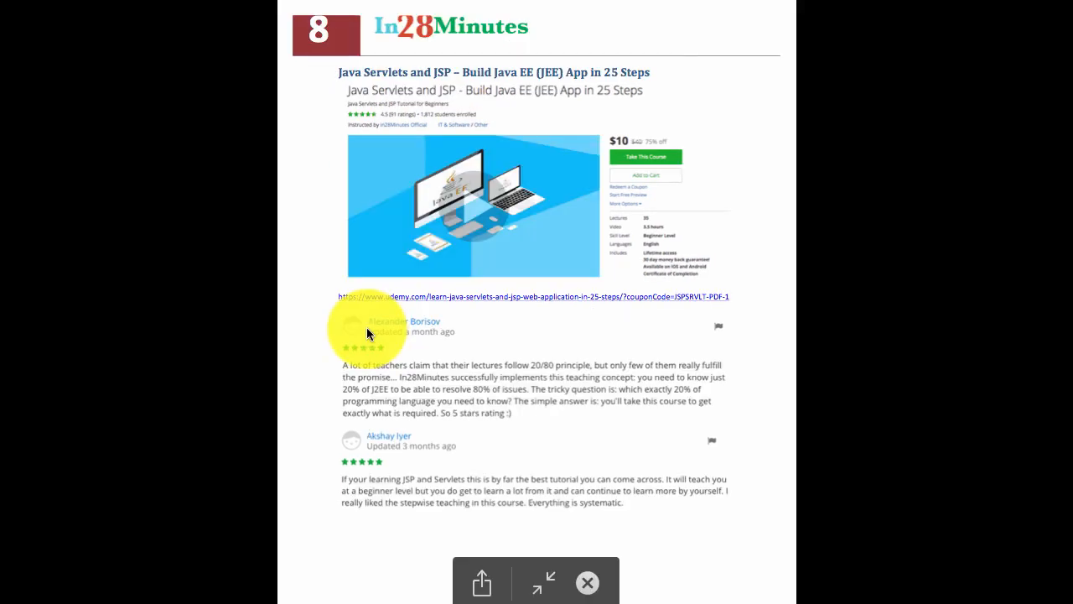
{"action": "mouse_move", "coordinate": [570, 377]}
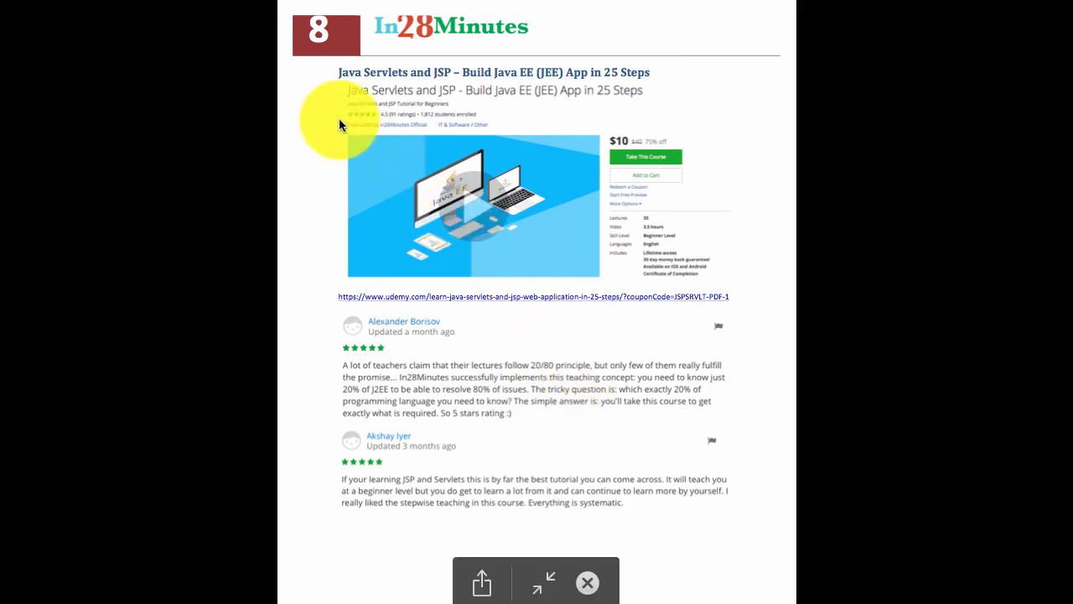
{"action": "mouse_move", "coordinate": [567, 118]}
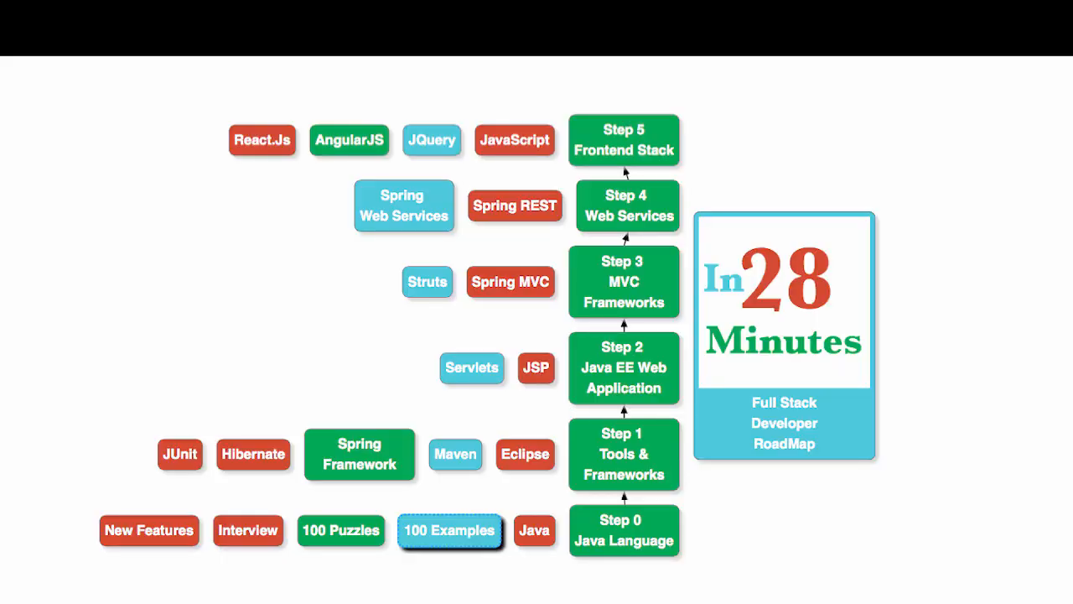
Leave the course guide PDF and return to the in28minutes best Java courses page.
{"action": "left_click", "coordinate": [451, 530]}
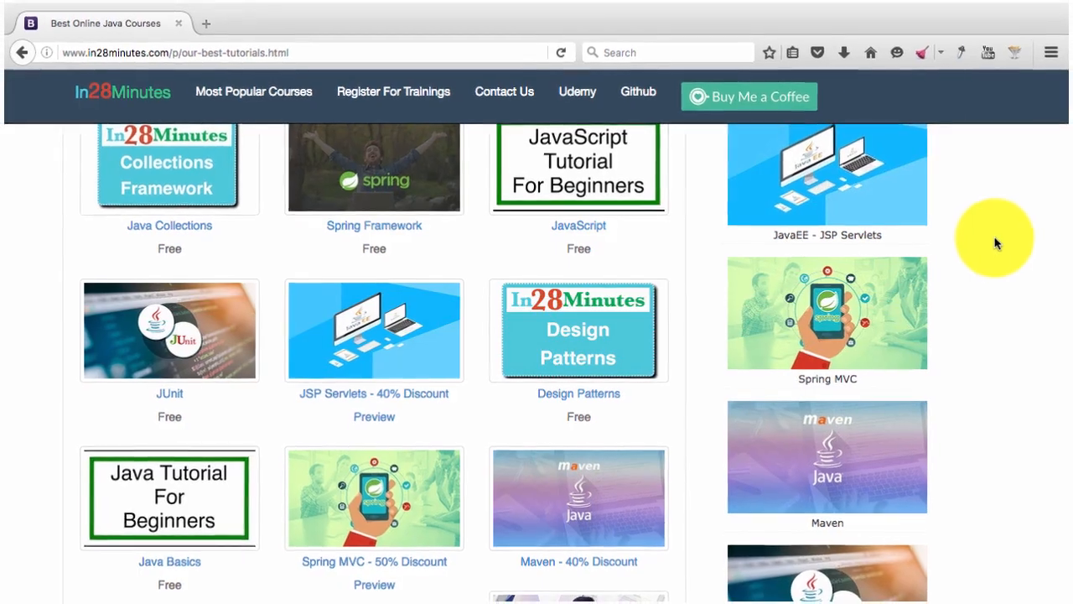